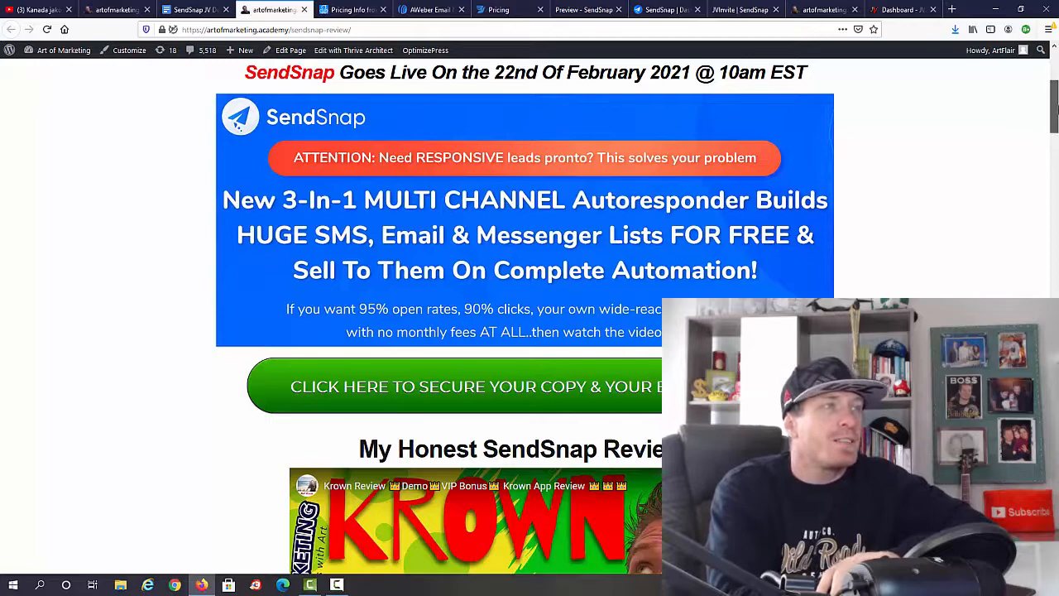
# Scroll down the SendSnap review page to its launch details before comparing with AWeber pricing
pyautogui.scroll(-3)
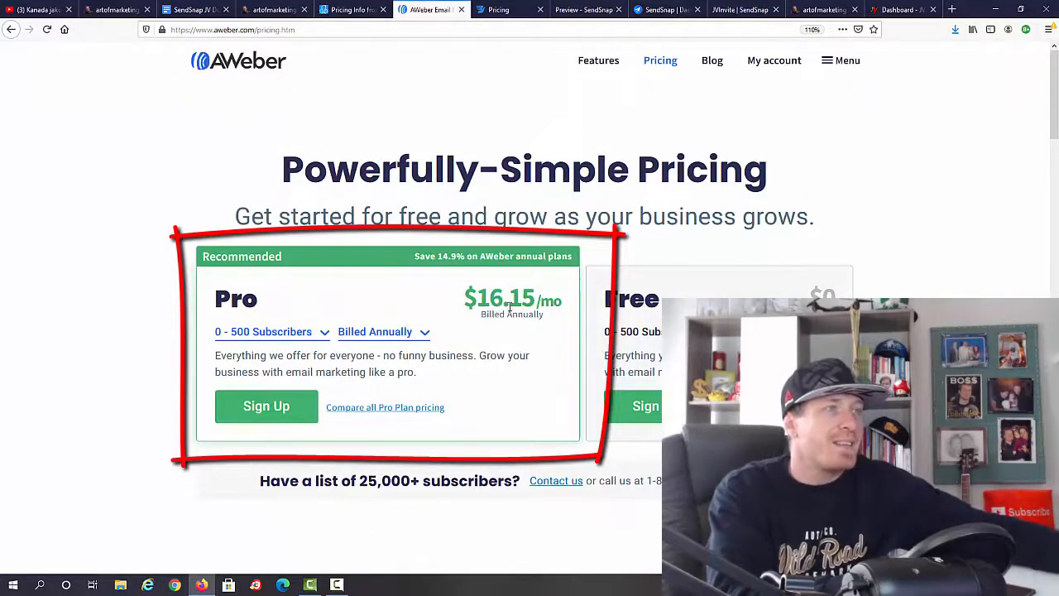
# Price the AWeber Pro plan for 0–500 subscribers billed monthly, showing $19/month
pyautogui.click(272, 331)
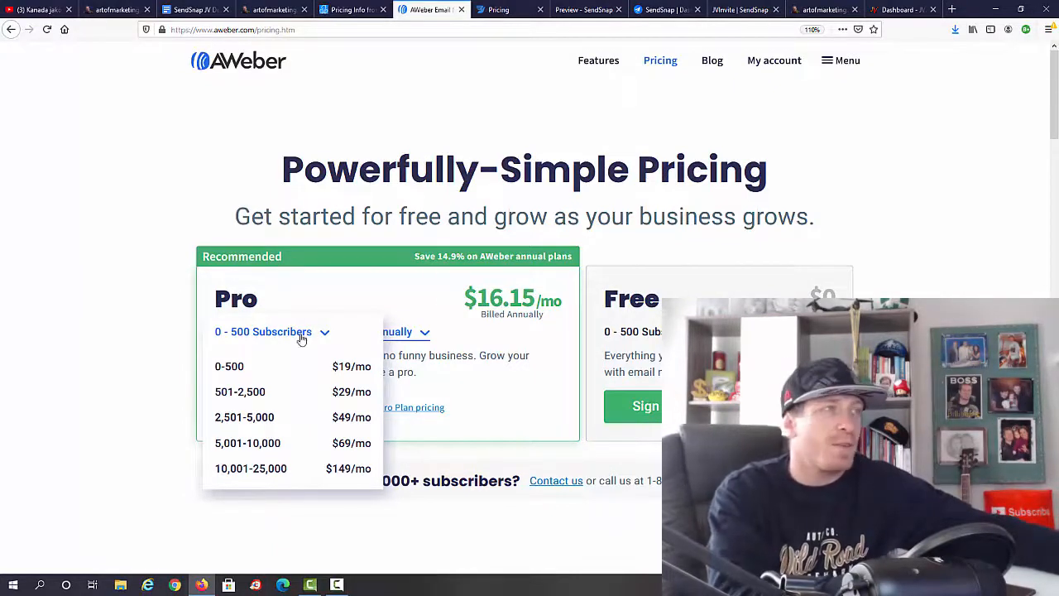
pyautogui.click(384, 331)
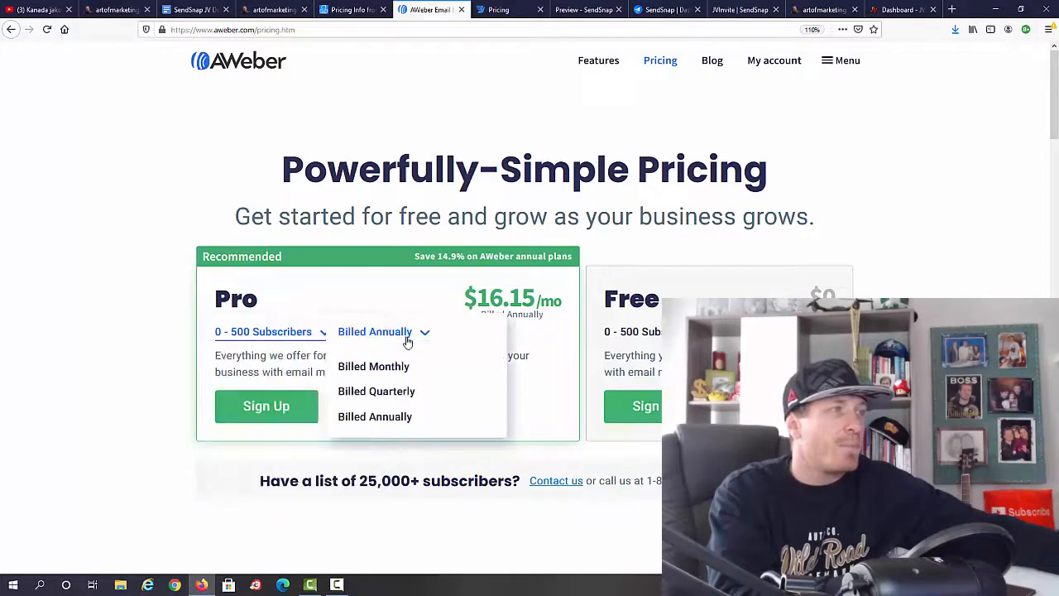
pyautogui.click(374, 366)
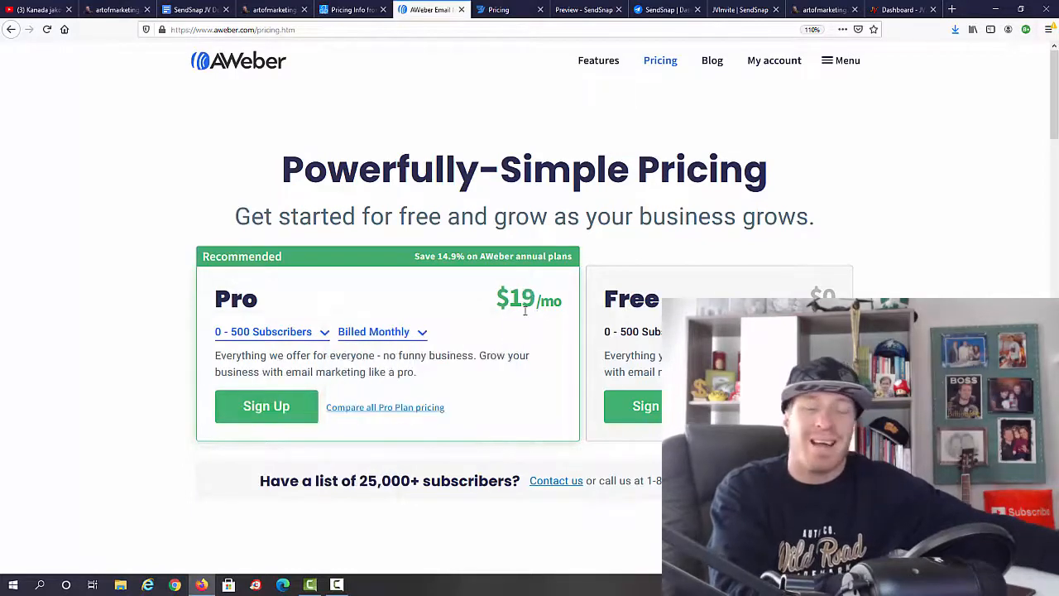
pyautogui.moveTo(261, 102)
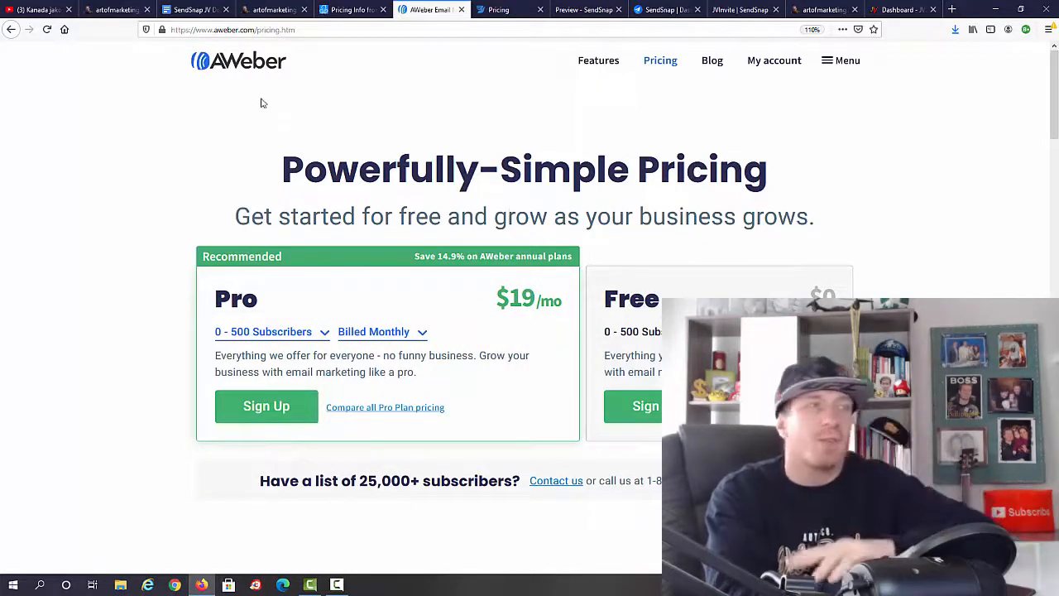
pyautogui.moveTo(492, 98)
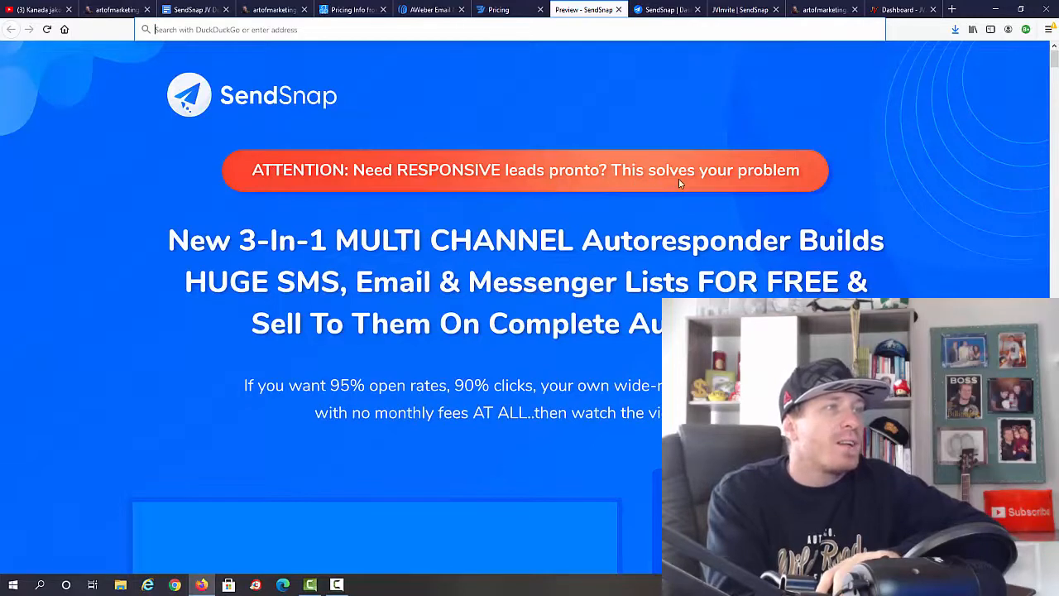
# Scroll through the SendSnap sales page covering the one-time fee, features and refund policy
pyautogui.scroll(-3)
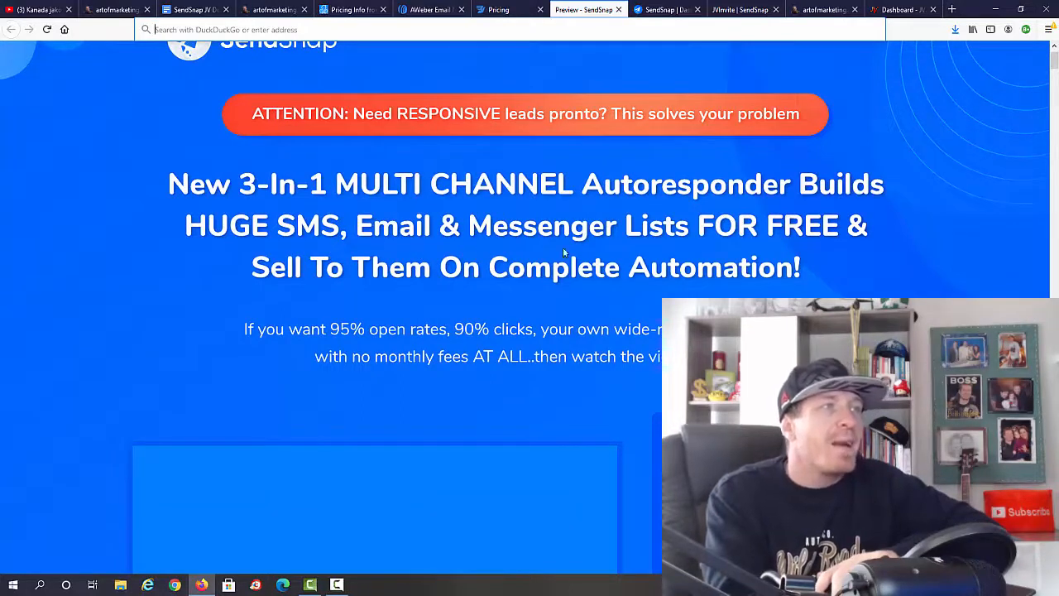
pyautogui.scroll(-3)
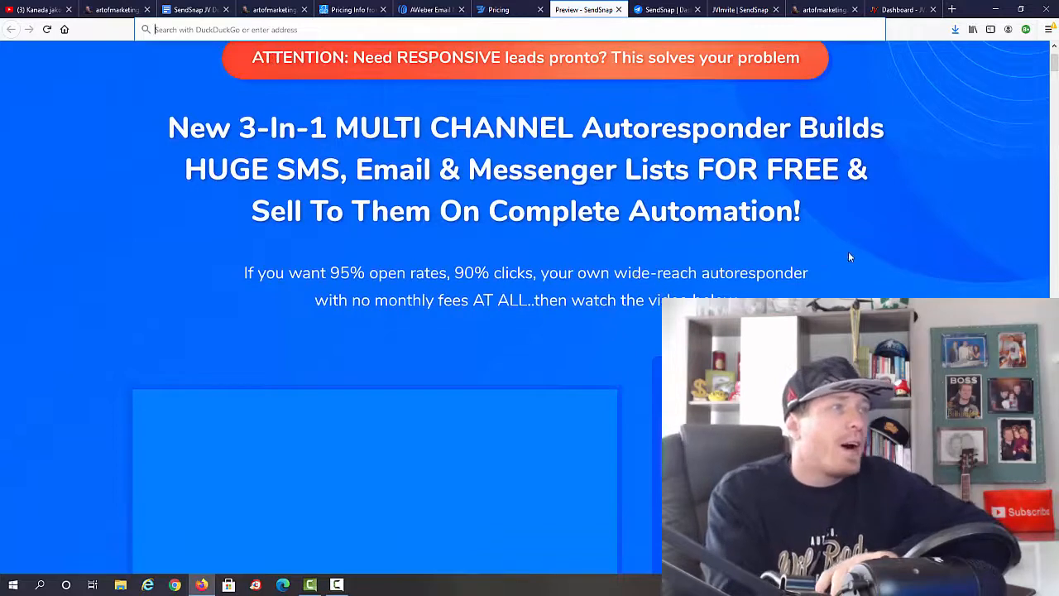
pyautogui.scroll(-3)
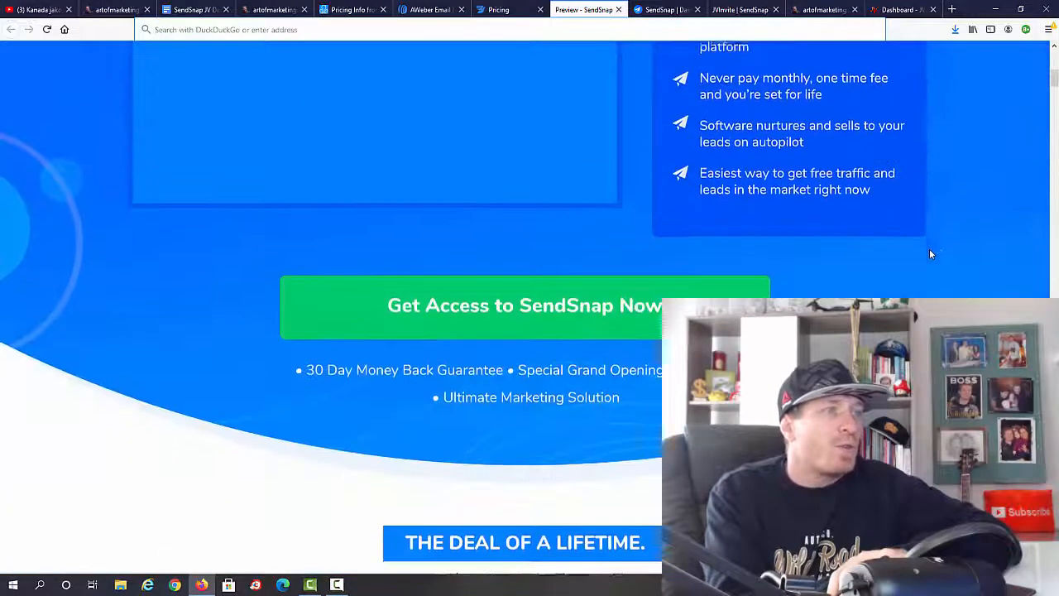
pyautogui.scroll(-3)
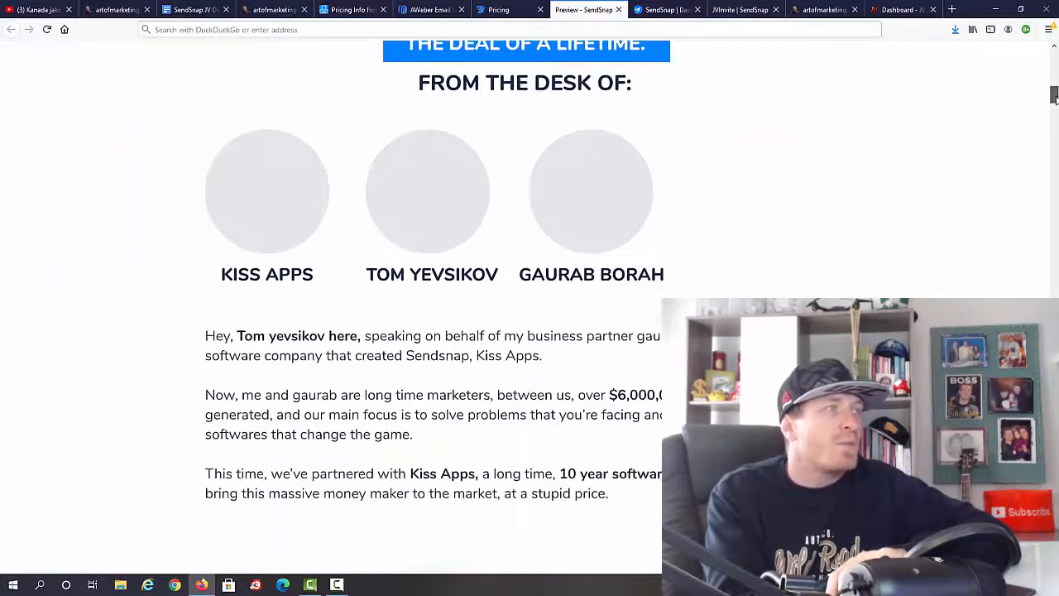
pyautogui.scroll(-3)
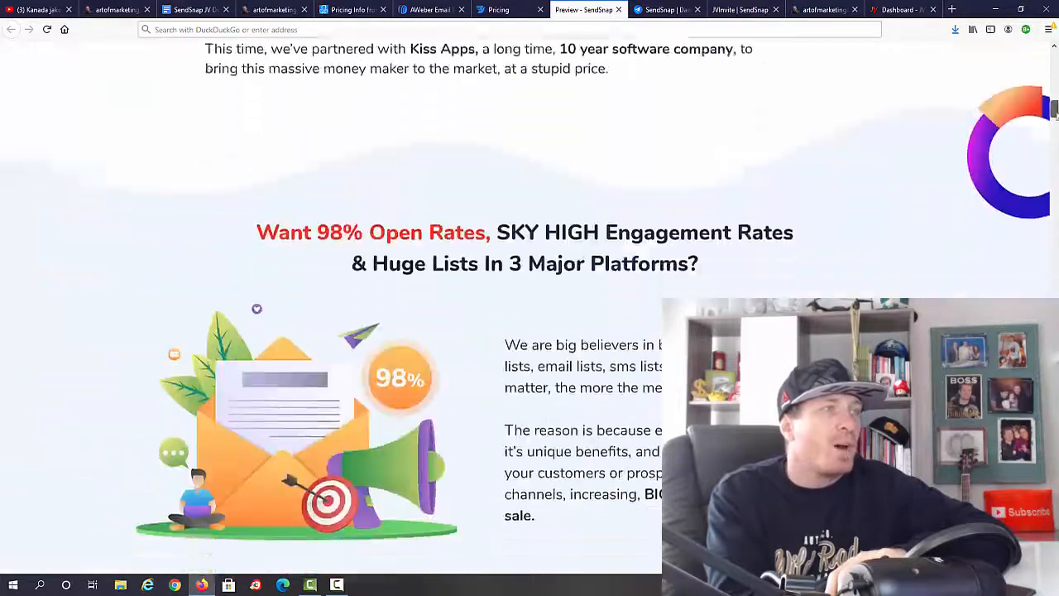
pyautogui.scroll(-3)
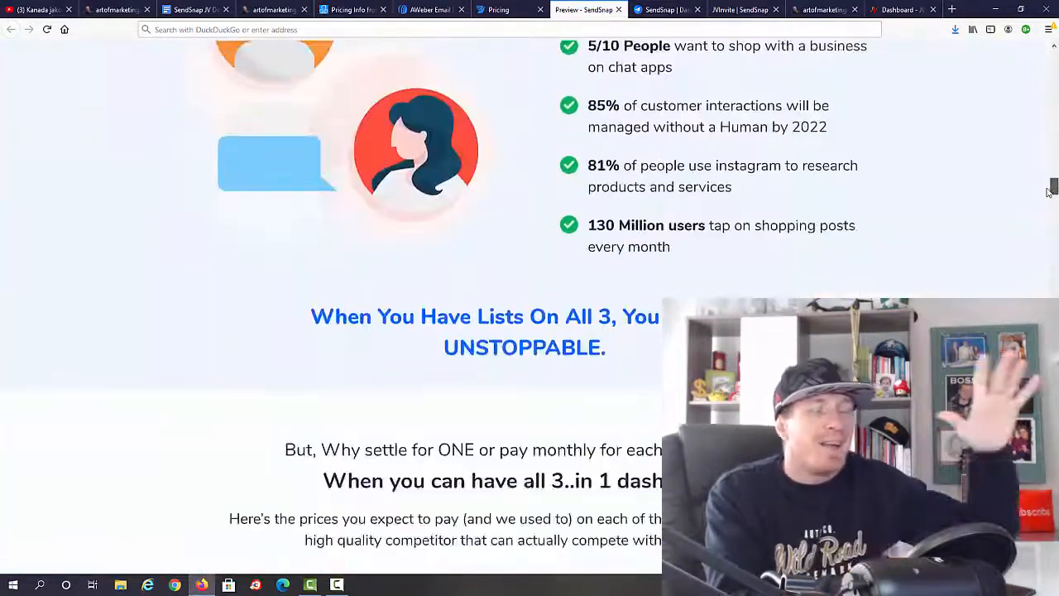
pyautogui.scroll(-3)
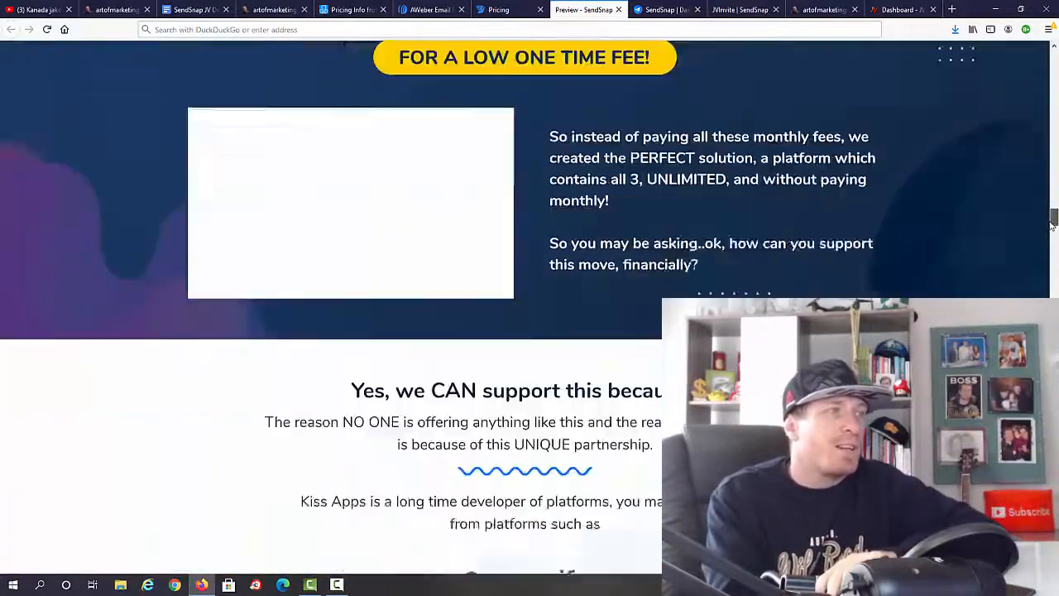
pyautogui.scroll(-3)
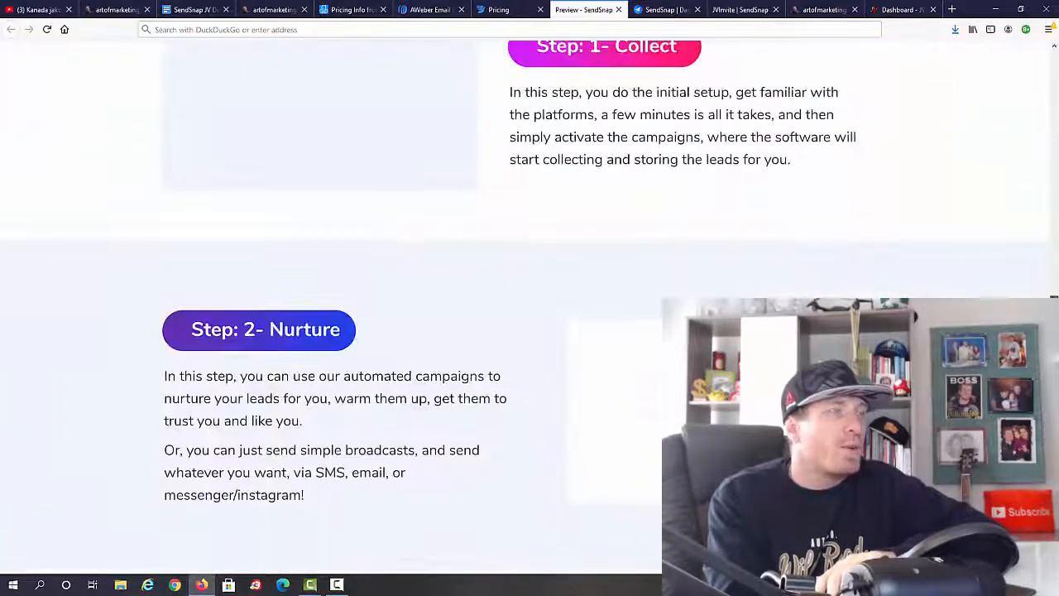
pyautogui.scroll(-3)
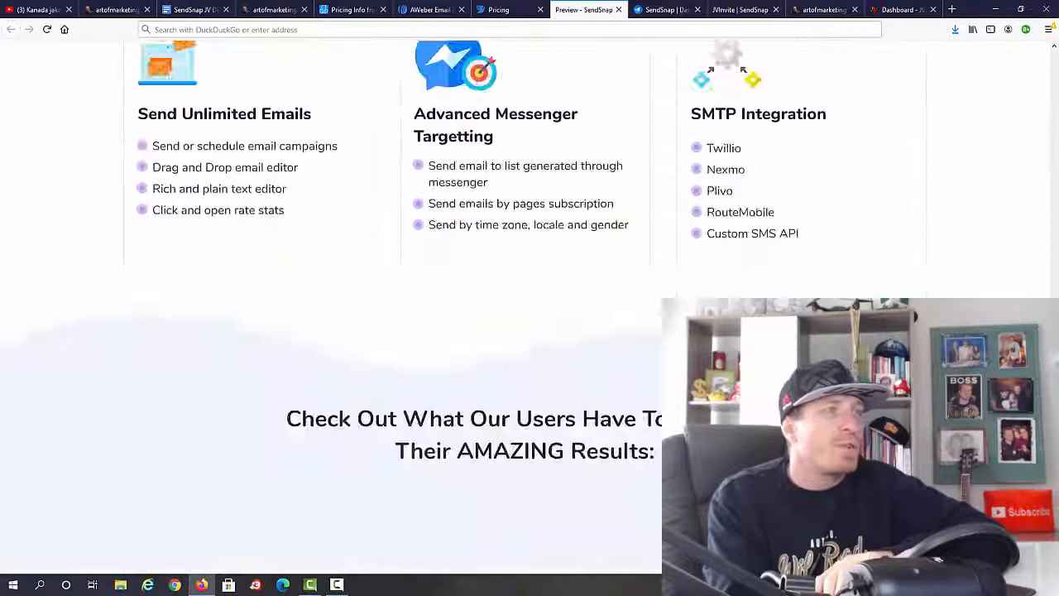
pyautogui.scroll(-3)
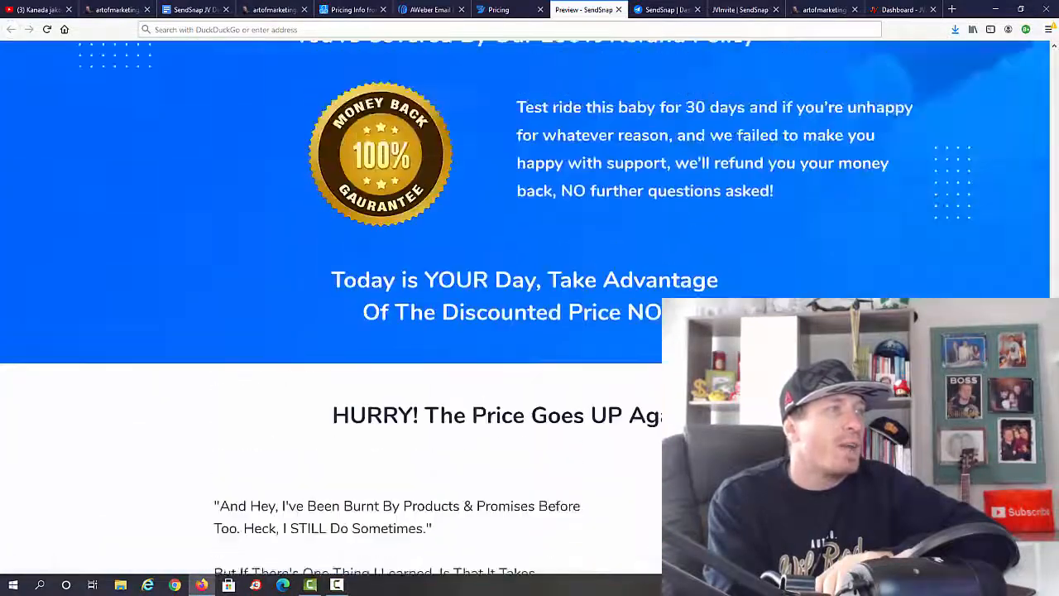
pyautogui.scroll(3)
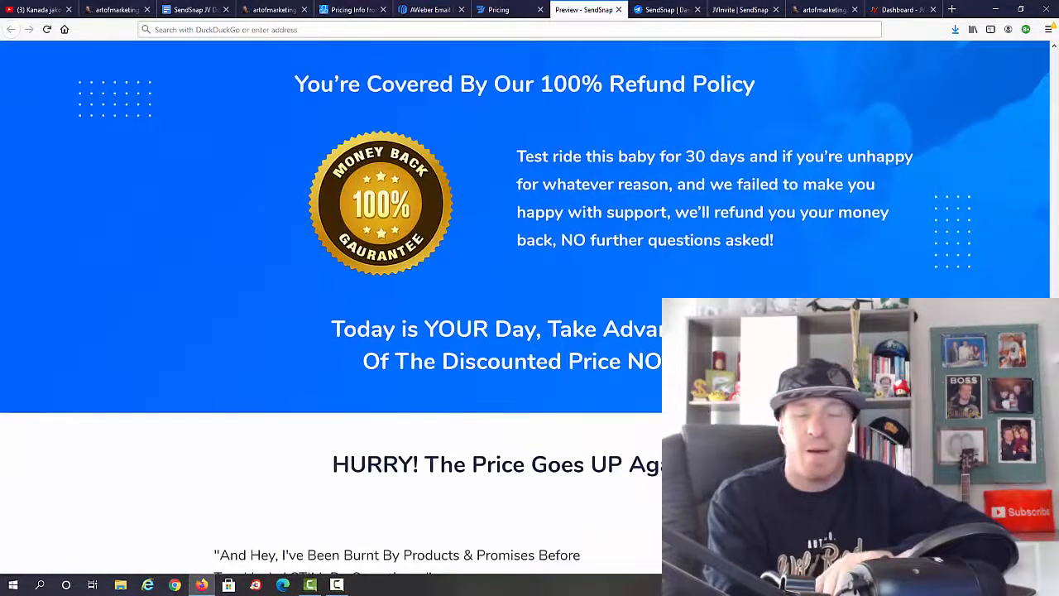
pyautogui.scroll(-3)
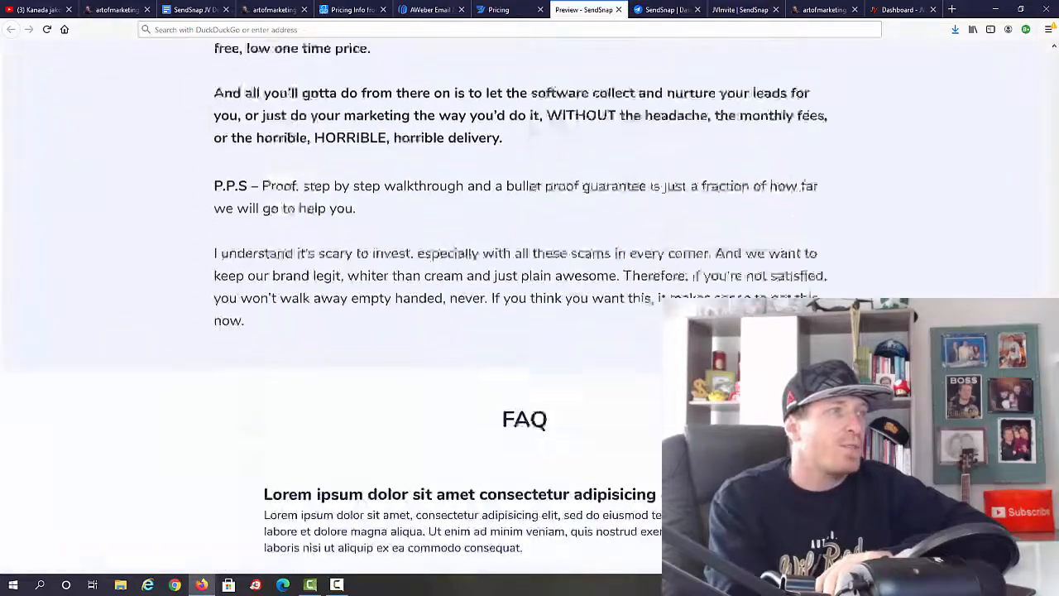
pyautogui.scroll(3)
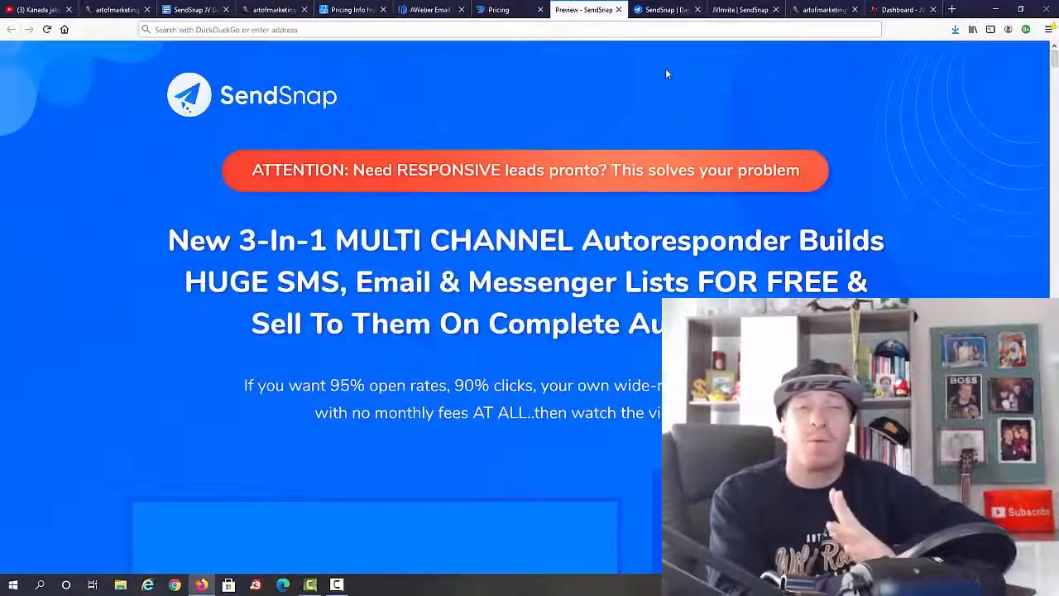
# Switch to the SendSnap members' dashboard browser tab
pyautogui.click(665, 10)
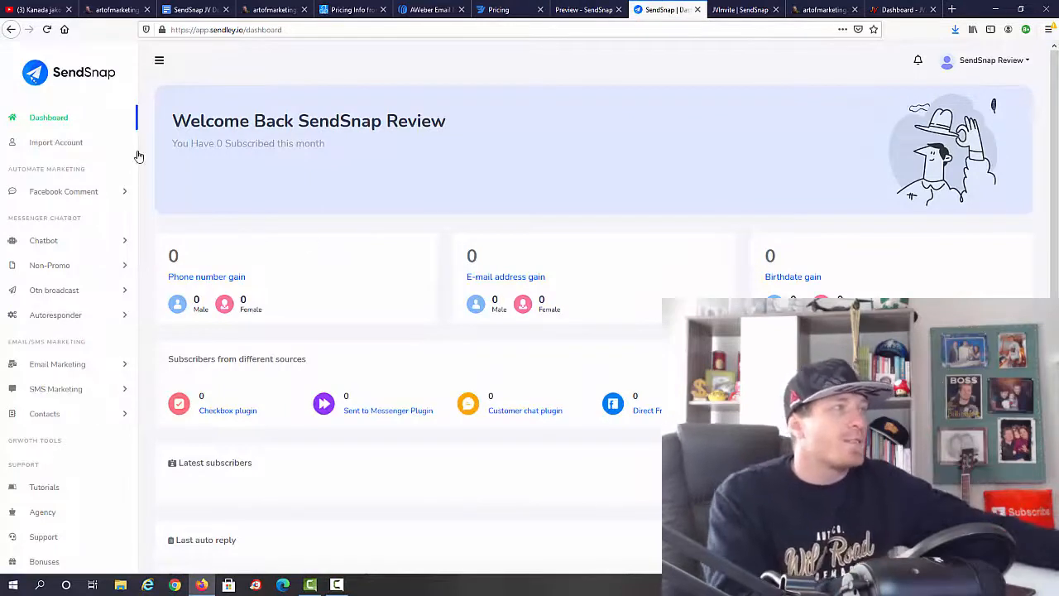
pyautogui.moveTo(243, 165)
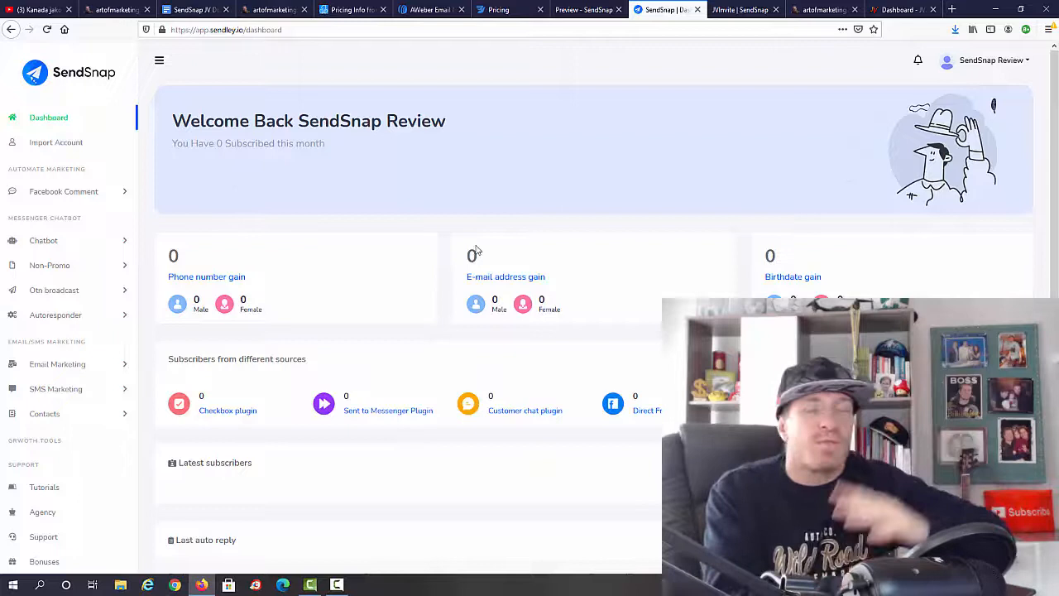
pyautogui.moveTo(493, 235)
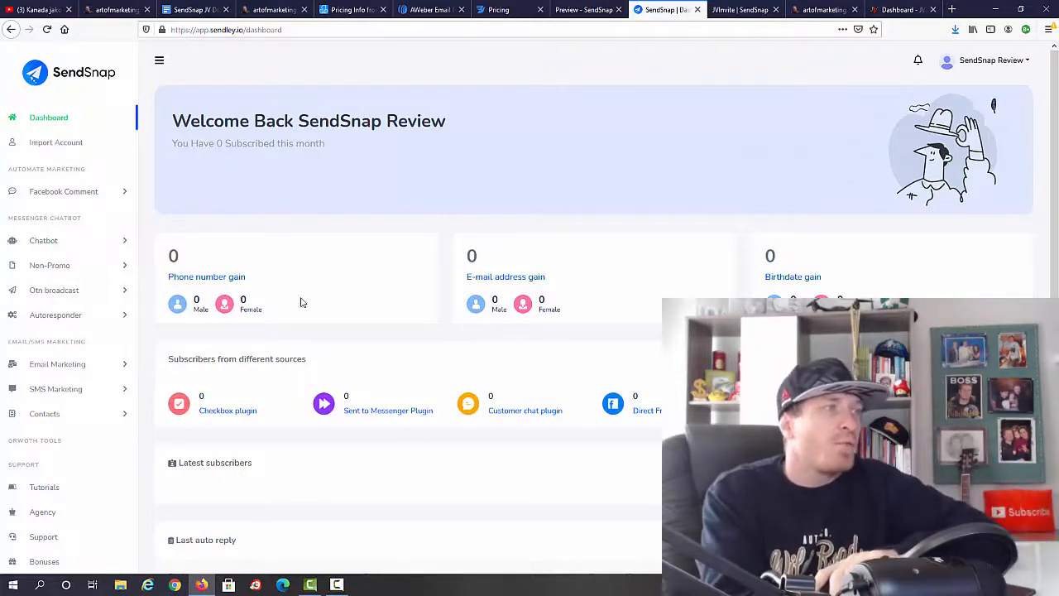
pyautogui.moveTo(857, 290)
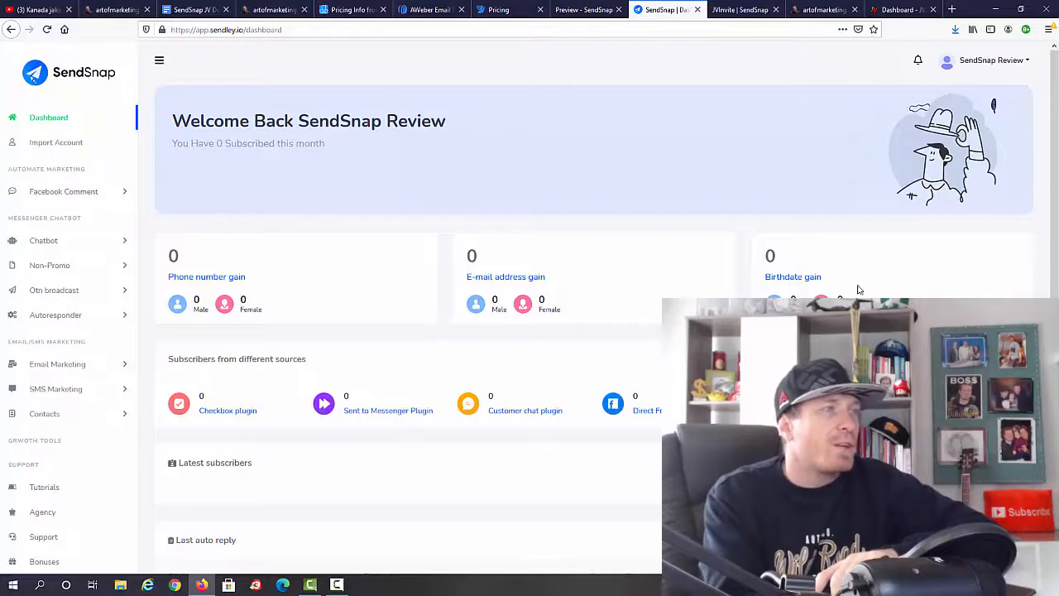
# Scroll the dashboard to the subscriber statistics and empty subscriber-sources panel
pyautogui.scroll(-3)
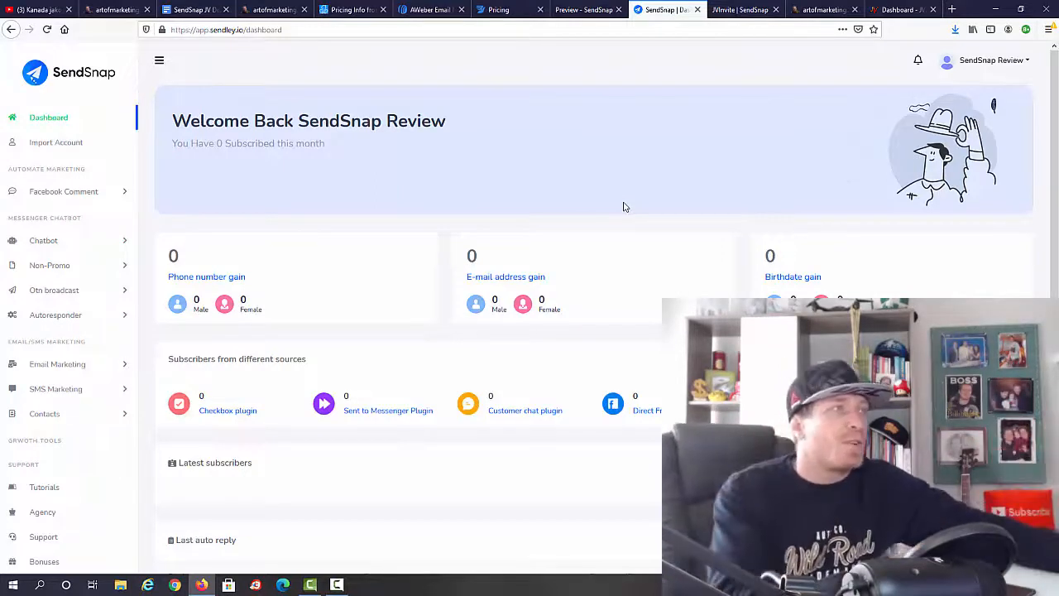
pyautogui.moveTo(52, 143)
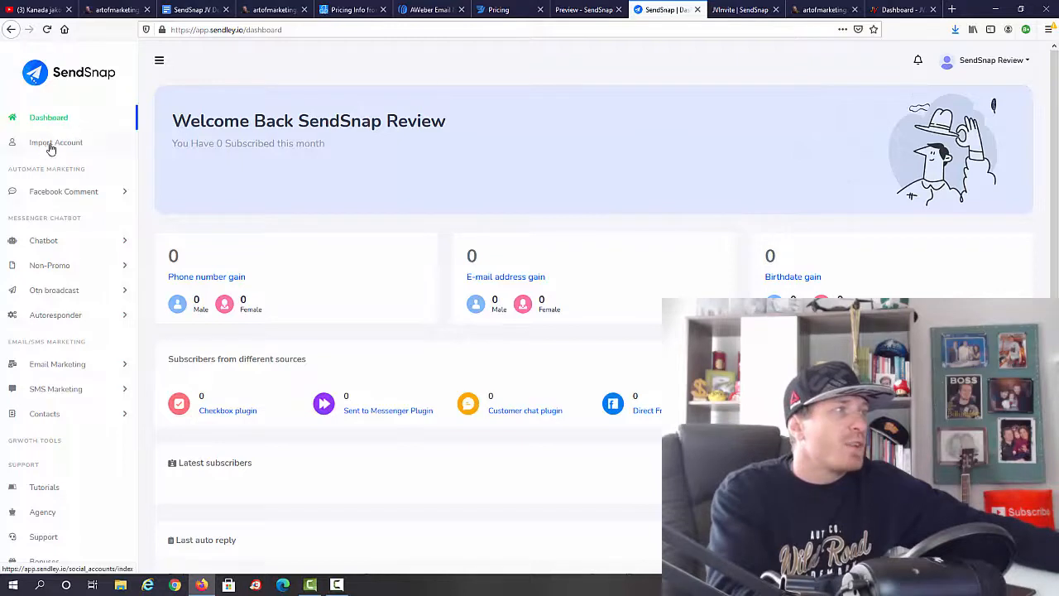
pyautogui.click(56, 142)
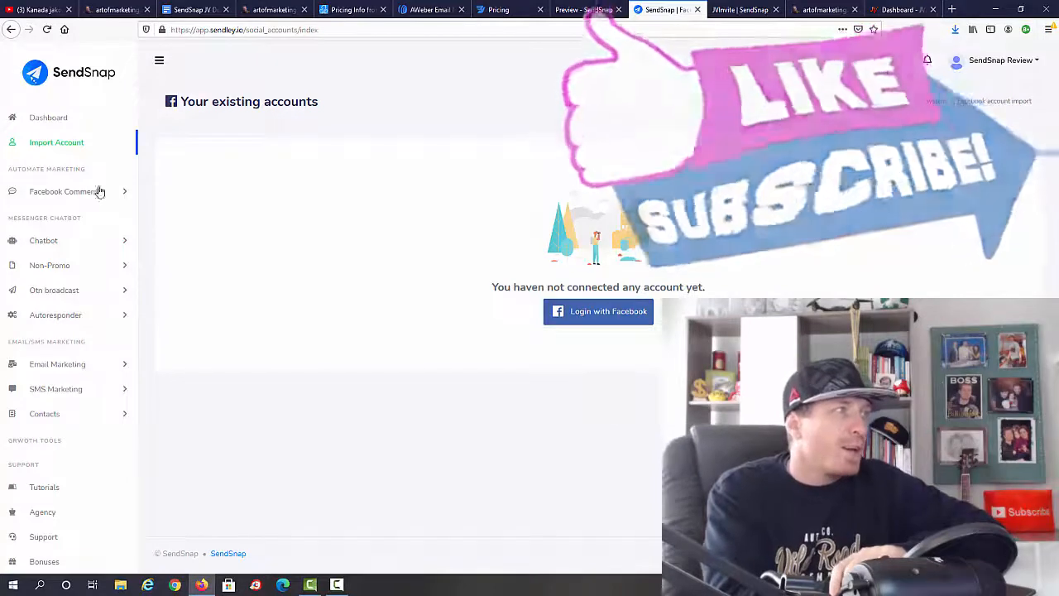
pyautogui.click(63, 192)
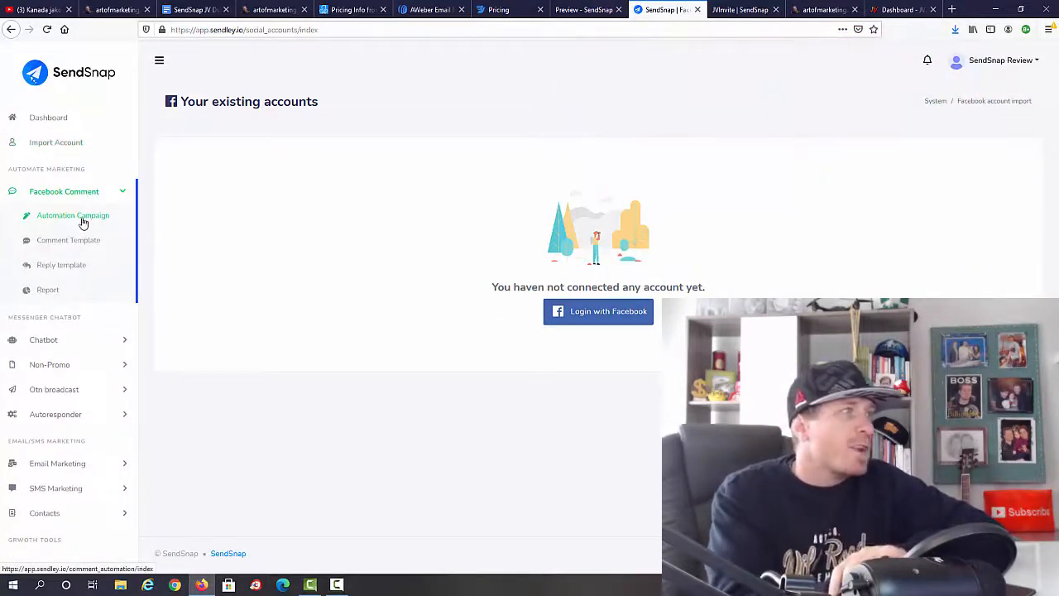
pyautogui.moveTo(86, 249)
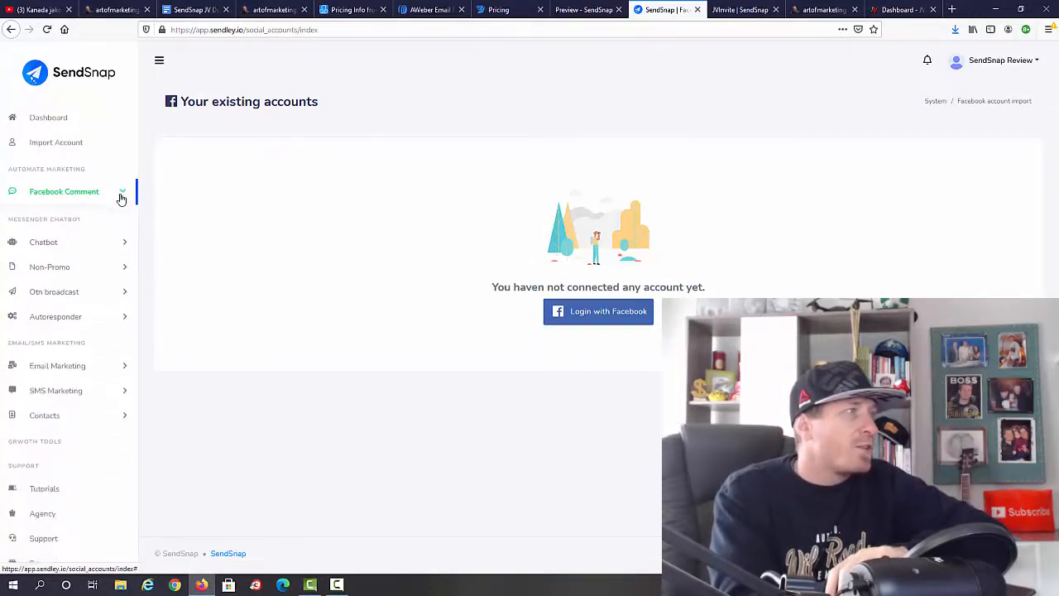
pyautogui.click(43, 241)
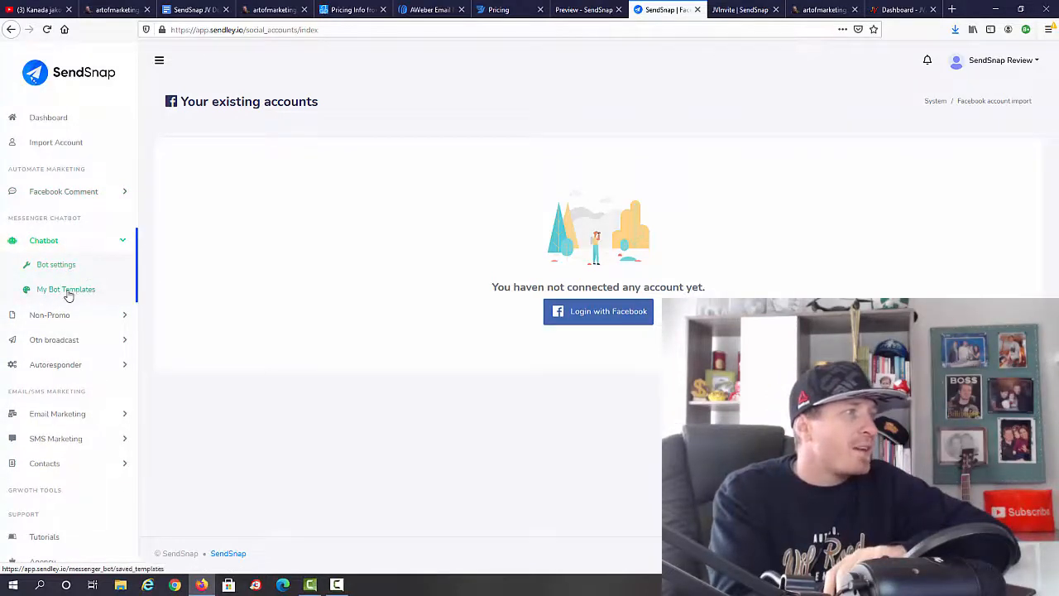
pyautogui.click(66, 288)
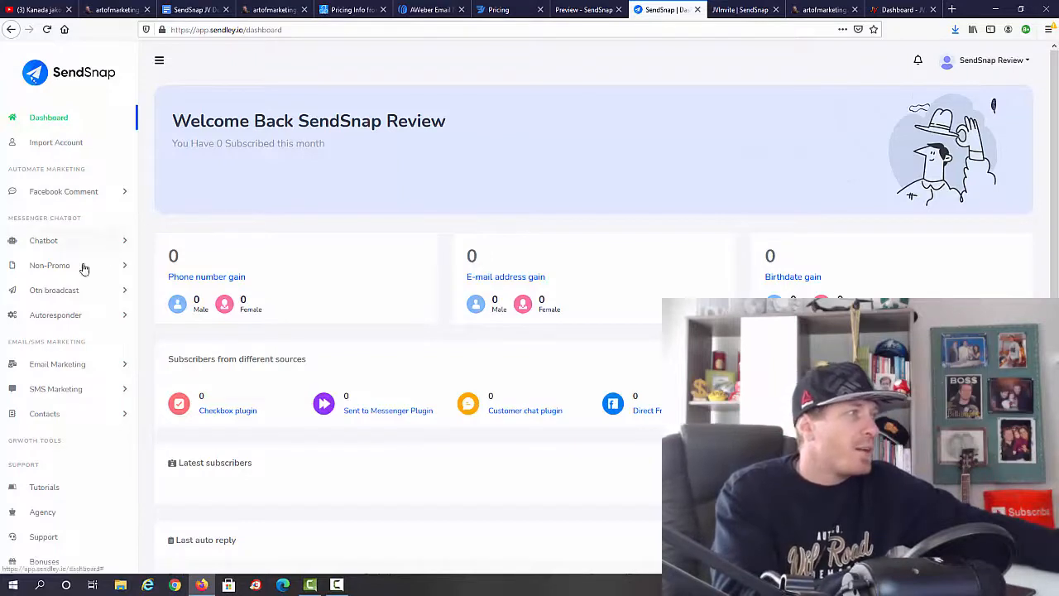
pyautogui.click(49, 265)
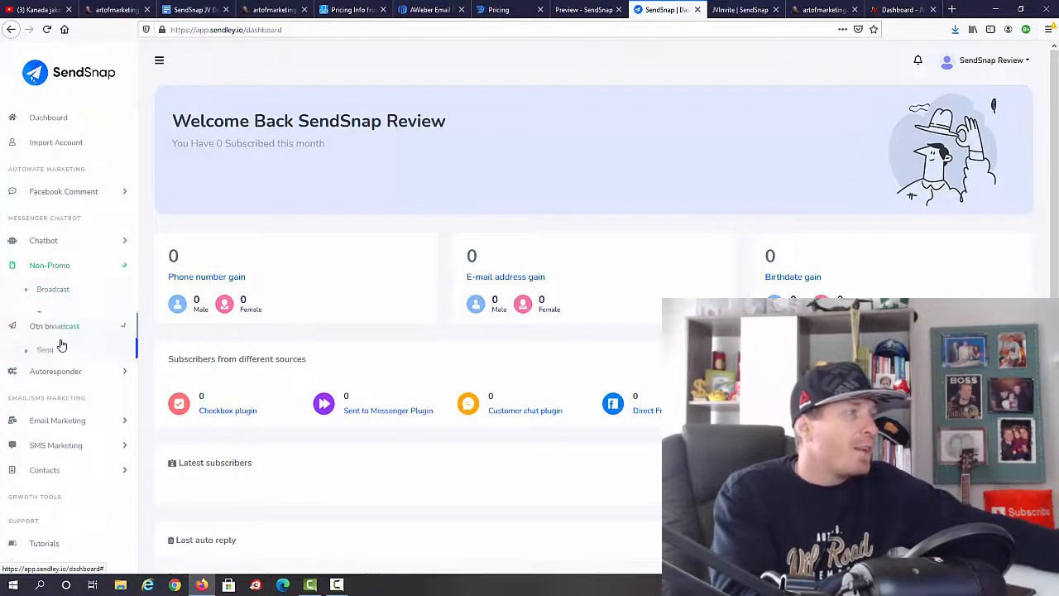
pyautogui.click(54, 325)
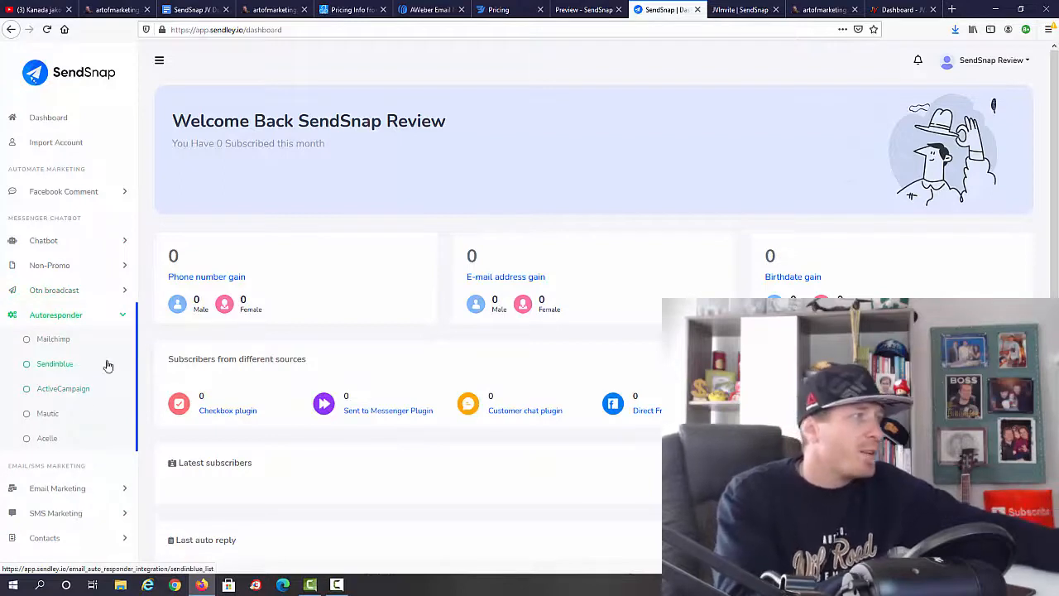
pyautogui.moveTo(95, 369)
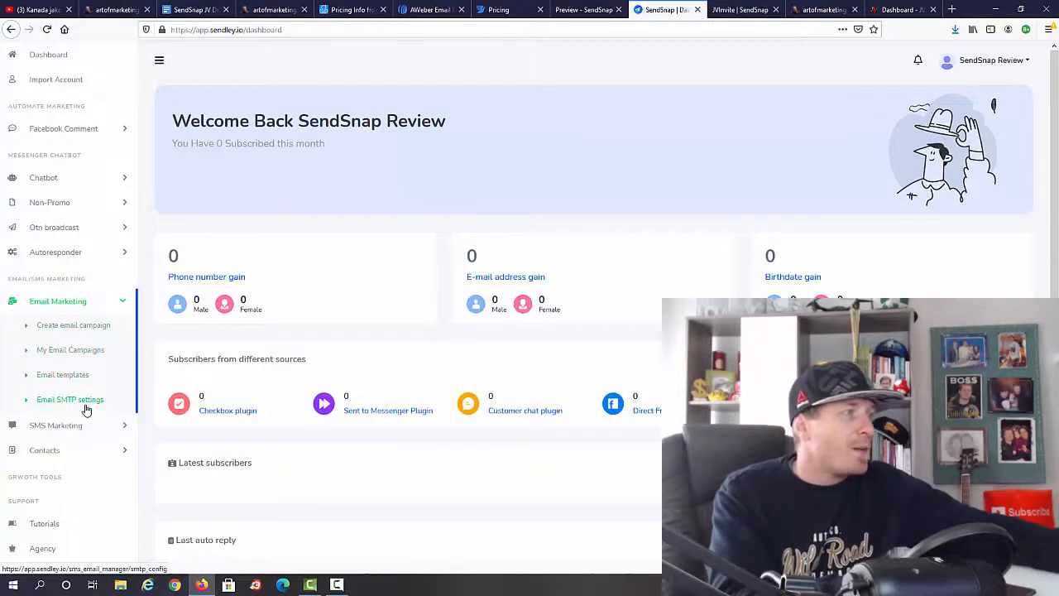
pyautogui.click(56, 325)
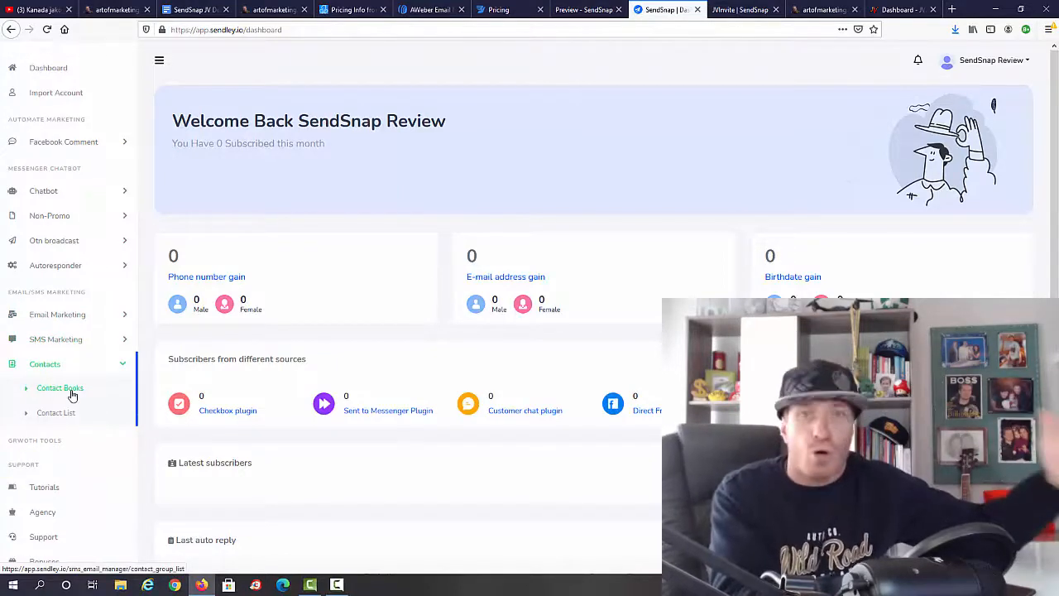
pyautogui.scroll(-3)
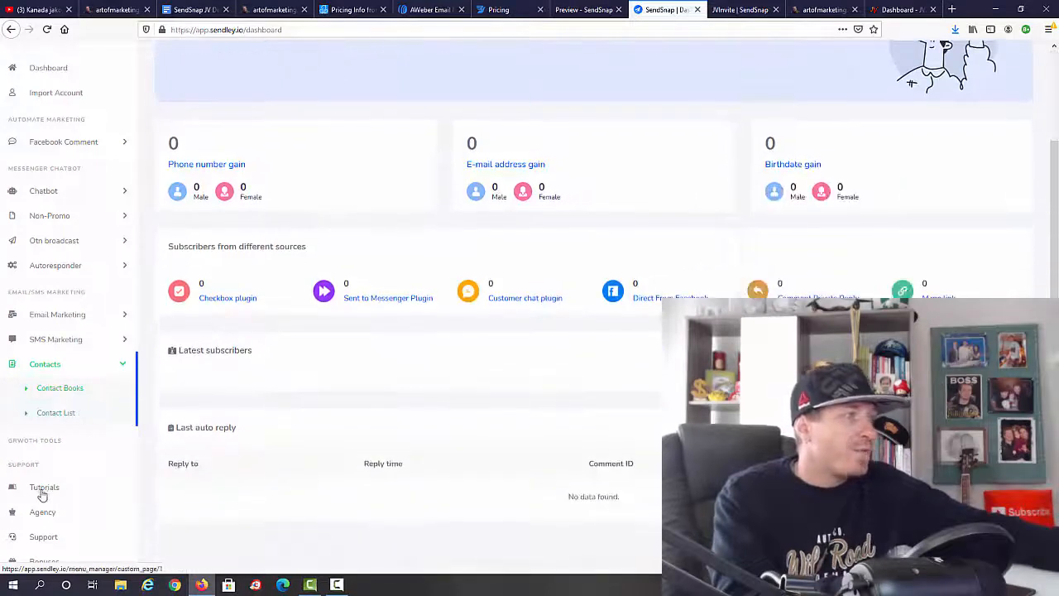
# Browse the Tutorials page videos from Facebook integration down to Twilio integration
pyautogui.click(43, 486)
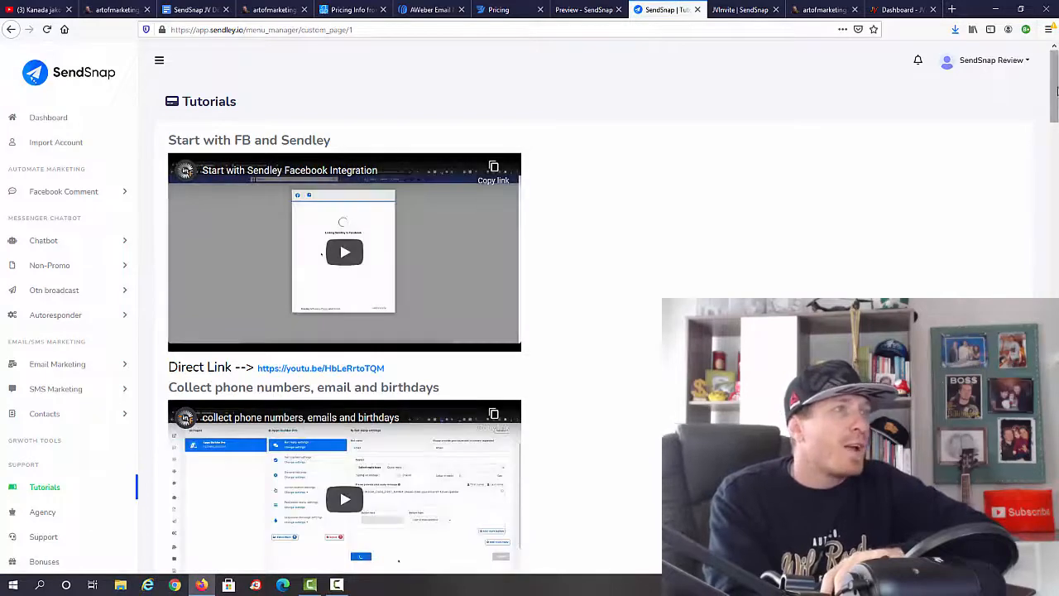
pyautogui.scroll(-3)
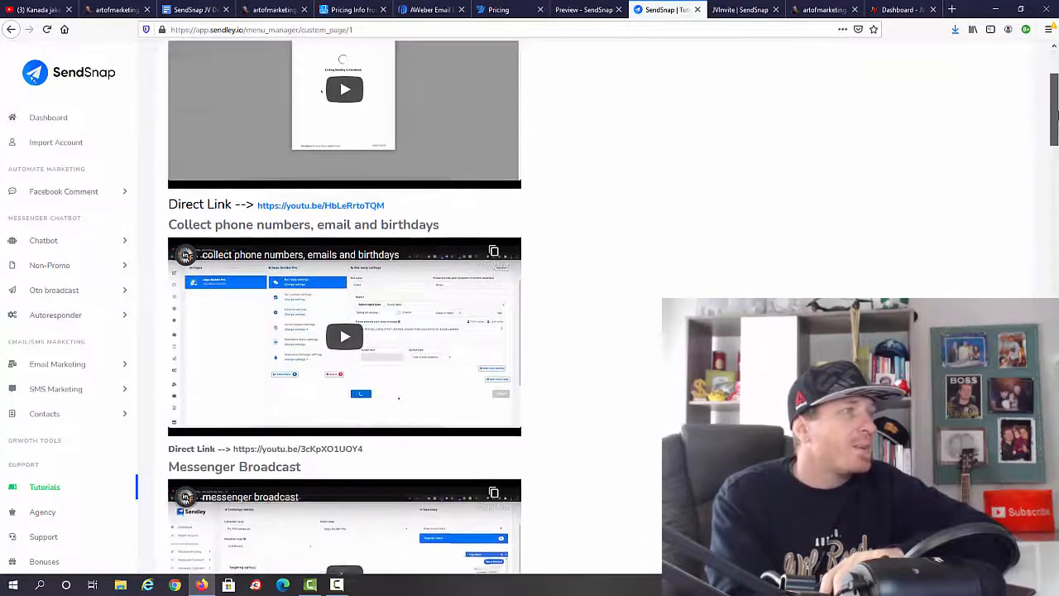
pyautogui.scroll(-3)
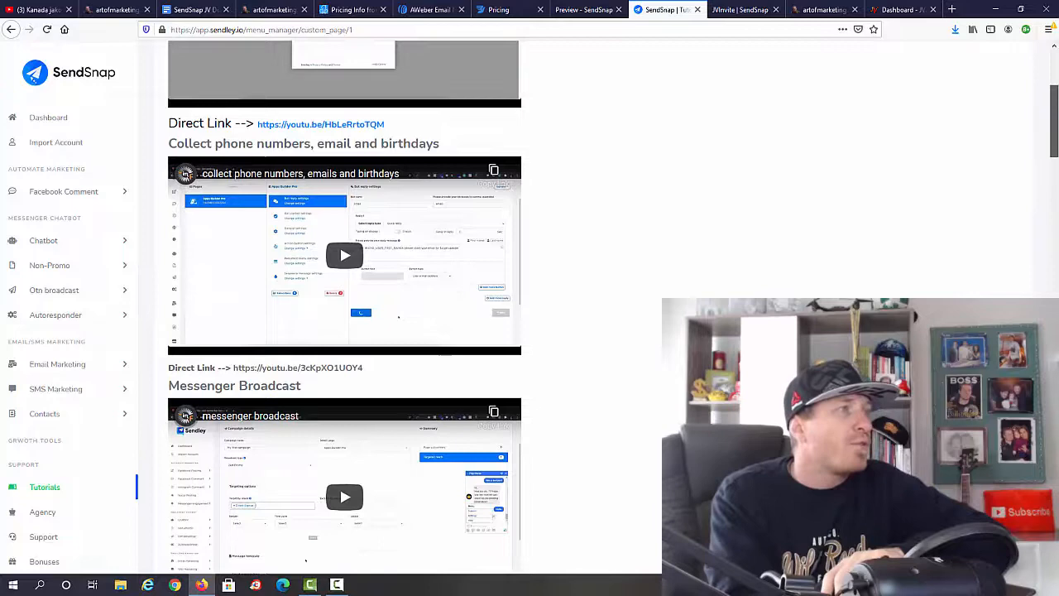
pyautogui.scroll(-3)
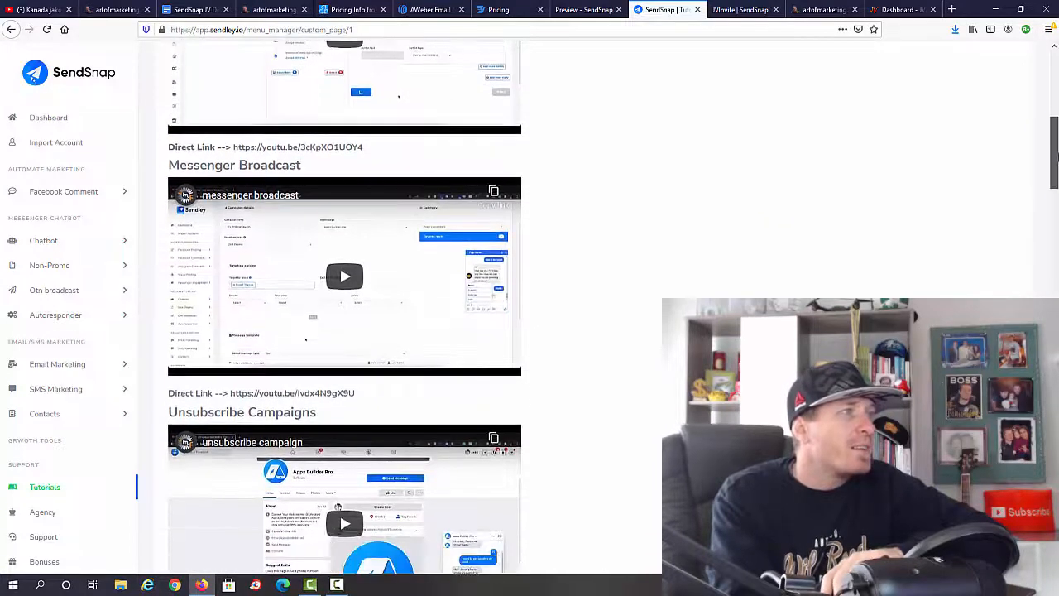
pyautogui.scroll(-3)
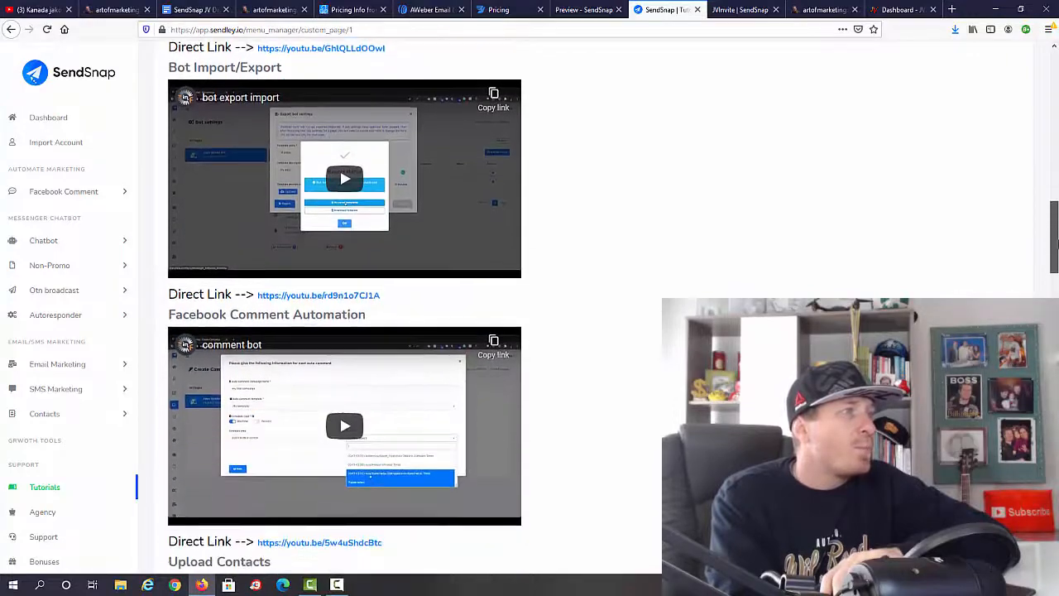
pyautogui.scroll(-3)
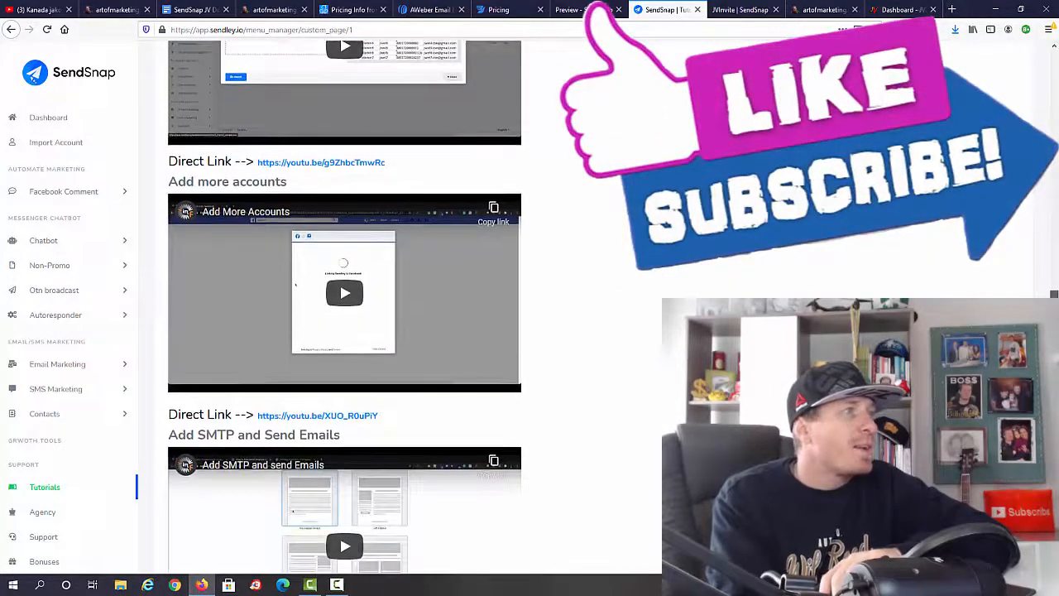
pyautogui.scroll(-3)
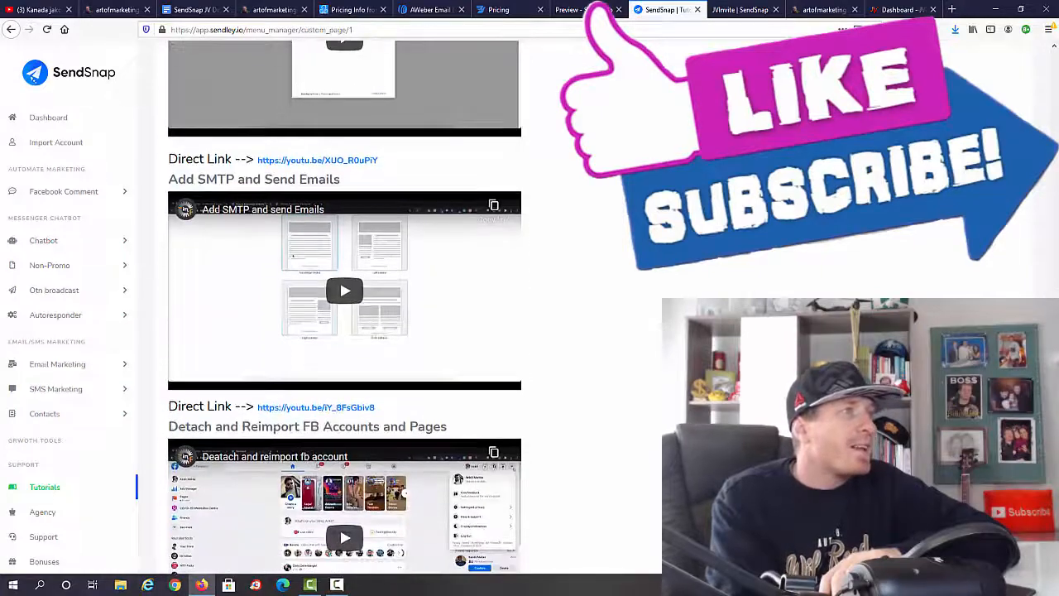
pyautogui.scroll(-3)
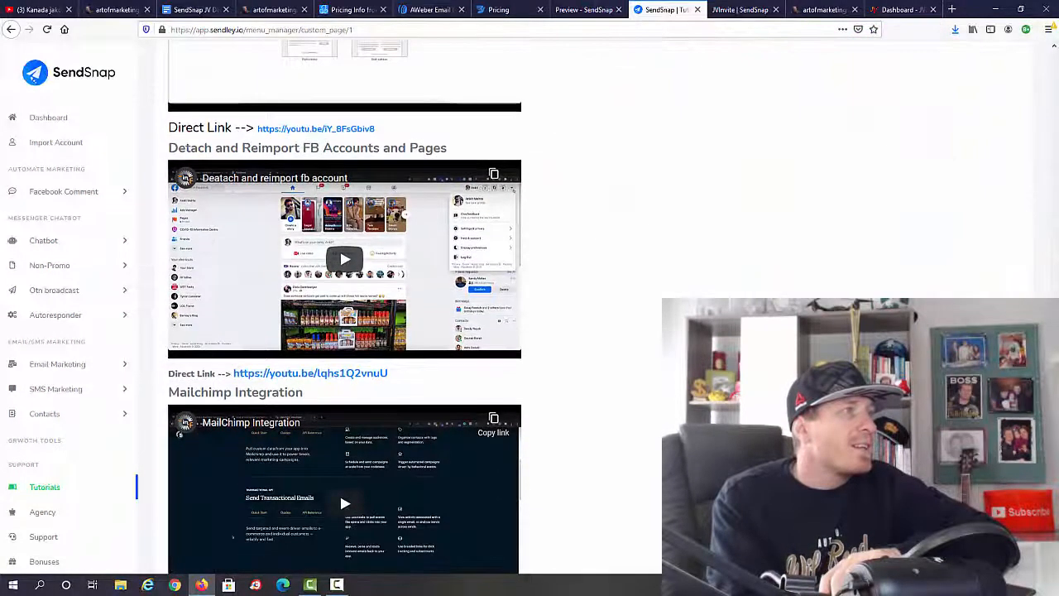
pyautogui.scroll(-3)
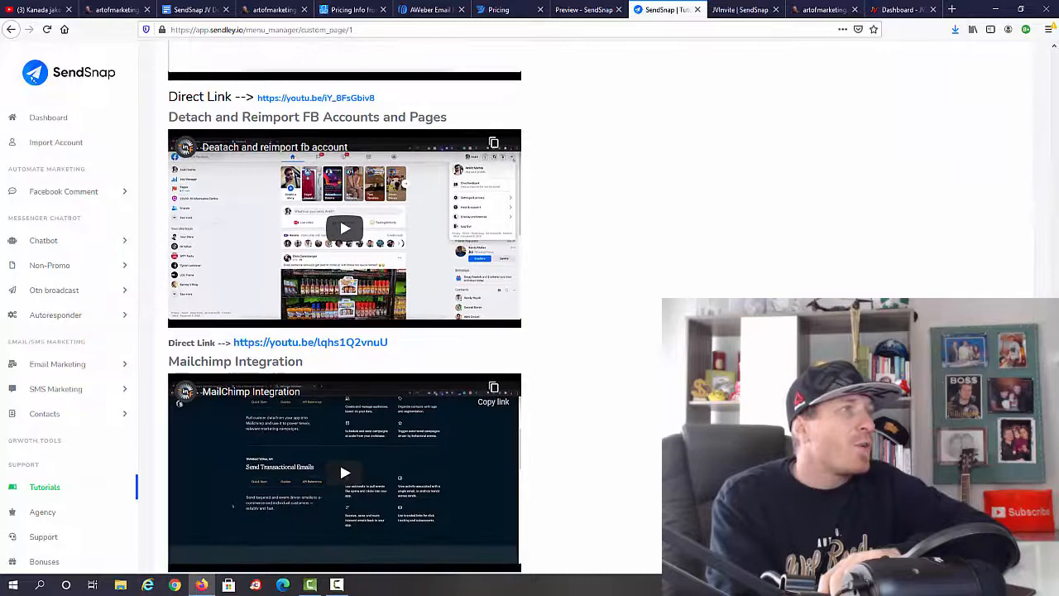
pyautogui.scroll(-3)
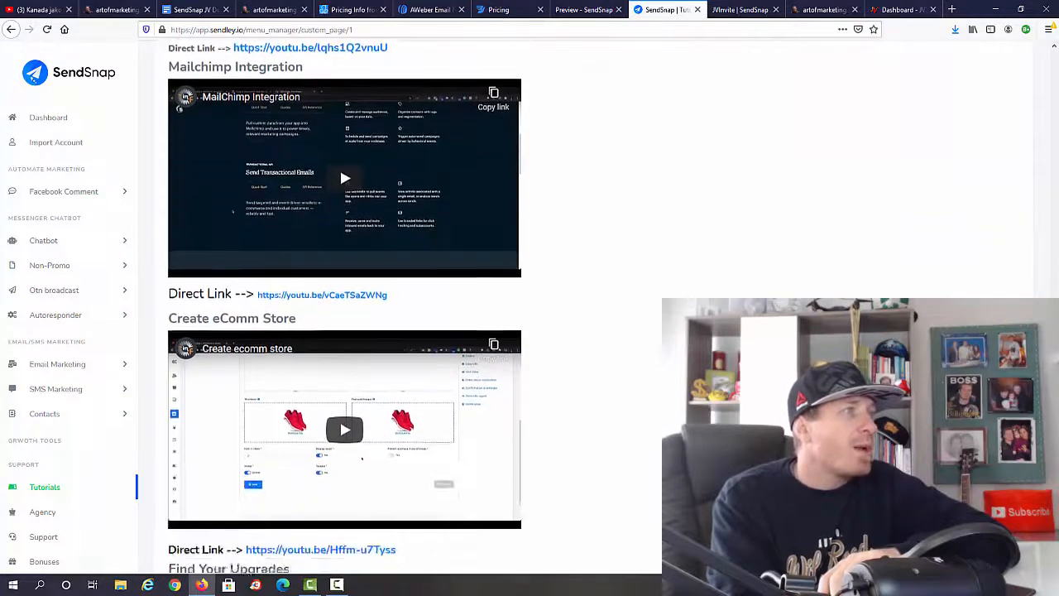
pyautogui.scroll(-3)
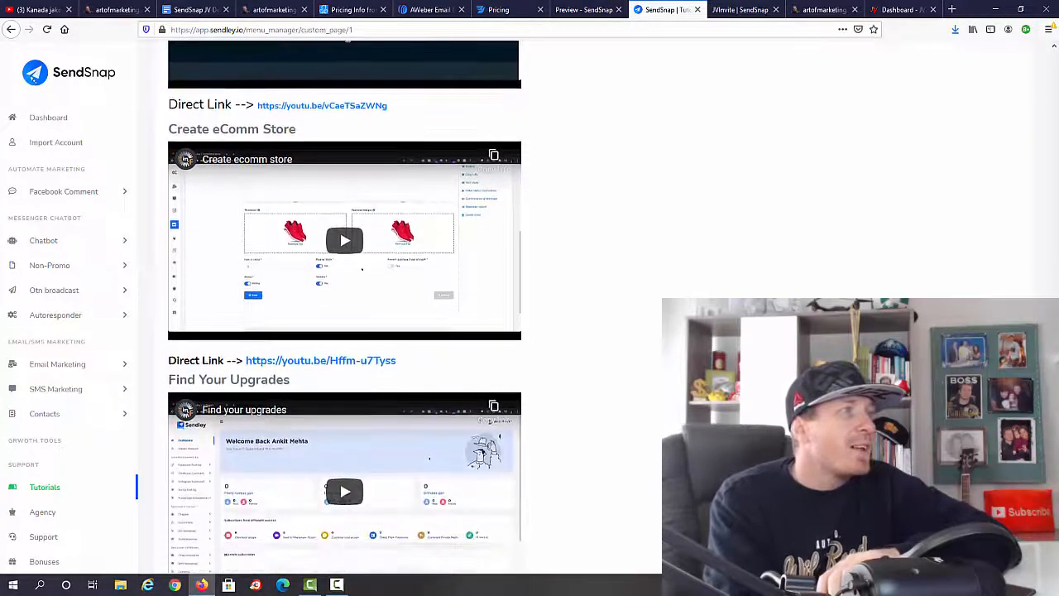
pyautogui.scroll(-3)
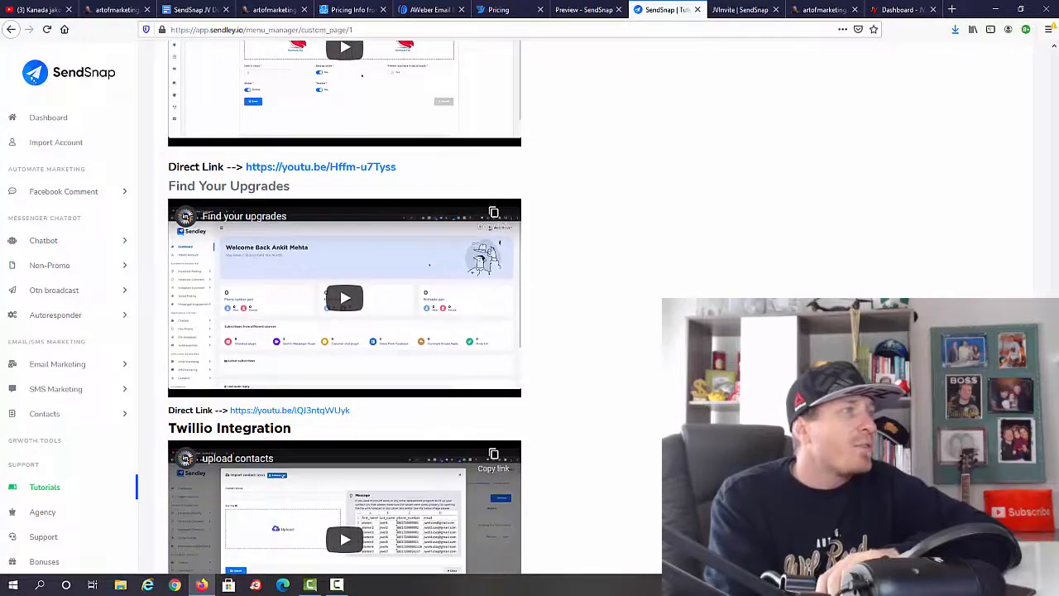
pyautogui.scroll(-3)
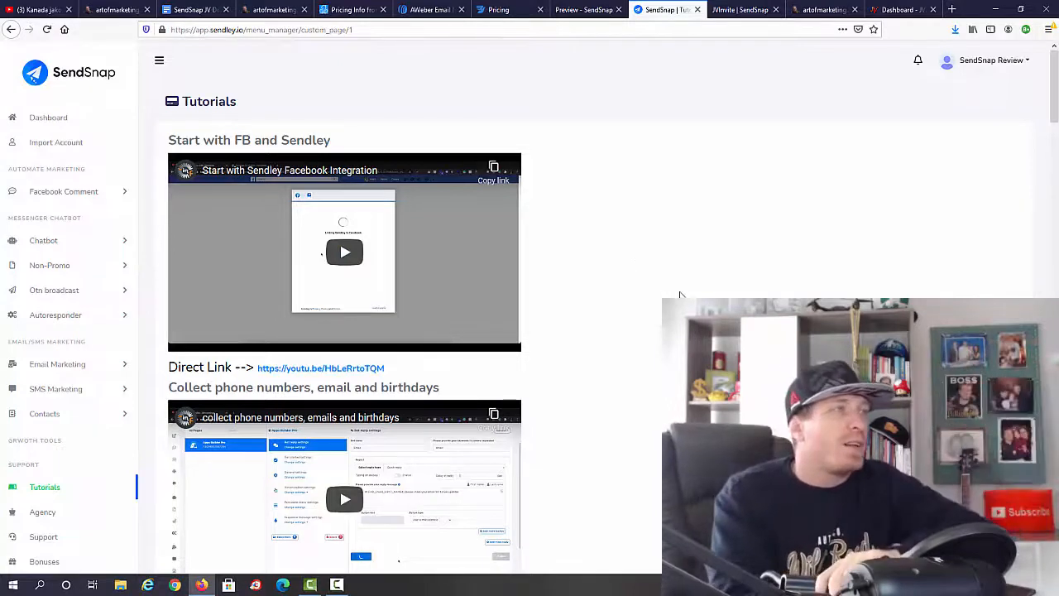
pyautogui.moveTo(726, 205)
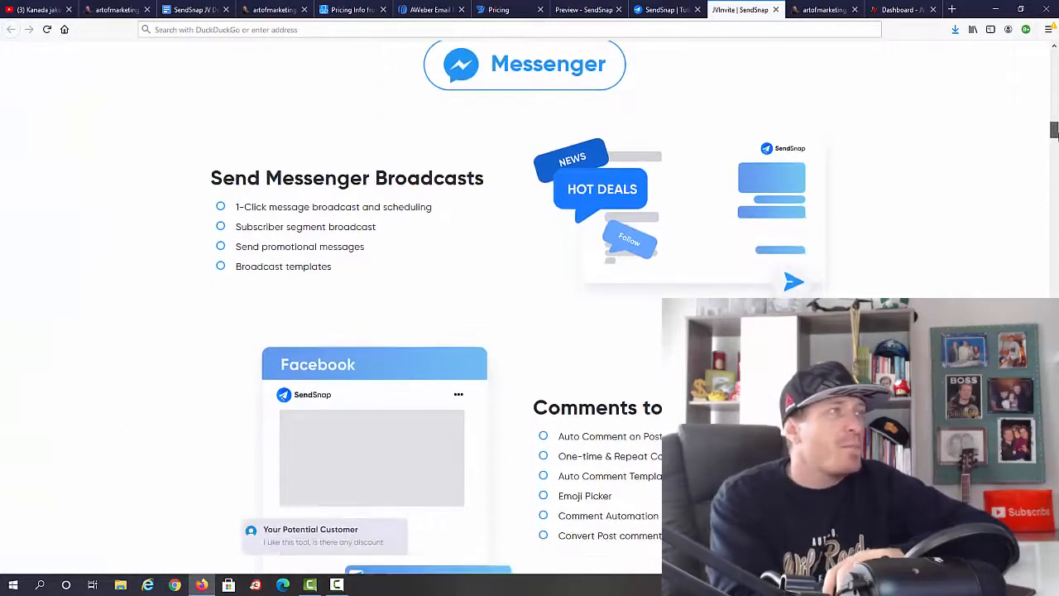
# Scroll the sales page past Messenger and eCommerce features into the Email Marketing section
pyautogui.scroll(-3)
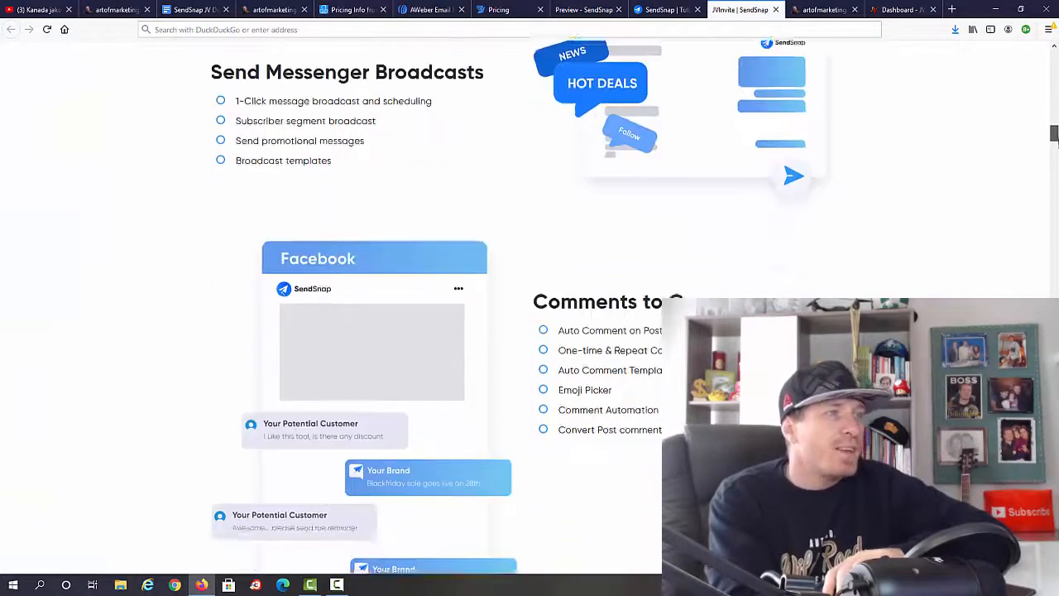
pyautogui.scroll(-3)
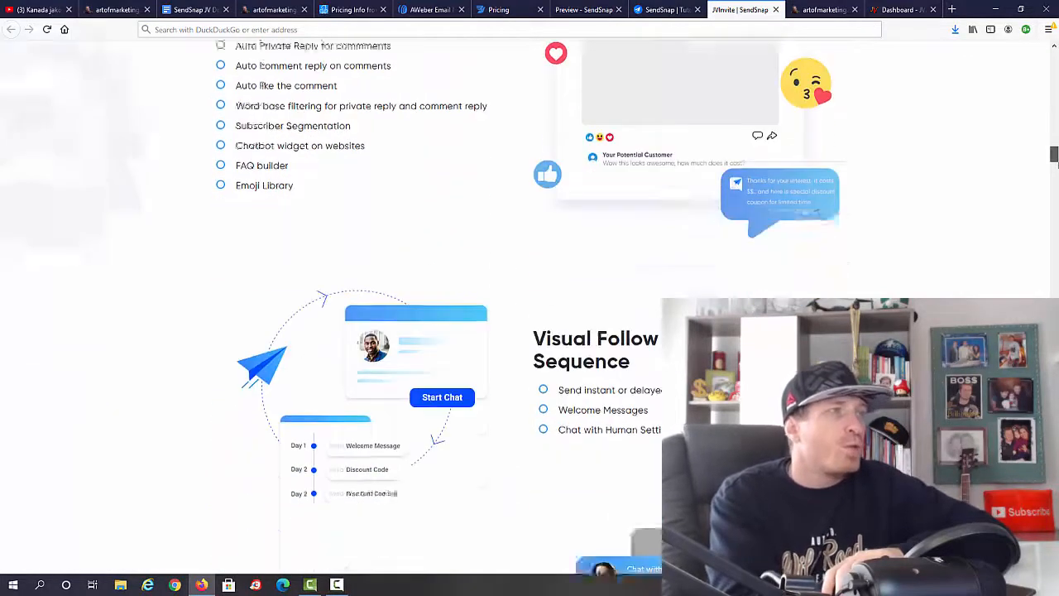
pyautogui.scroll(-3)
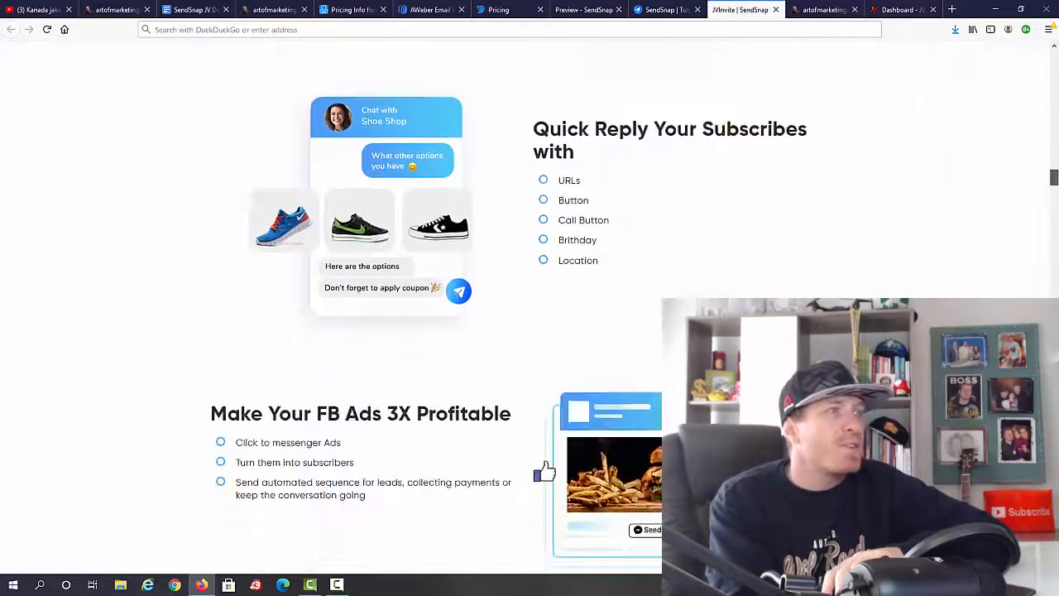
pyautogui.scroll(-3)
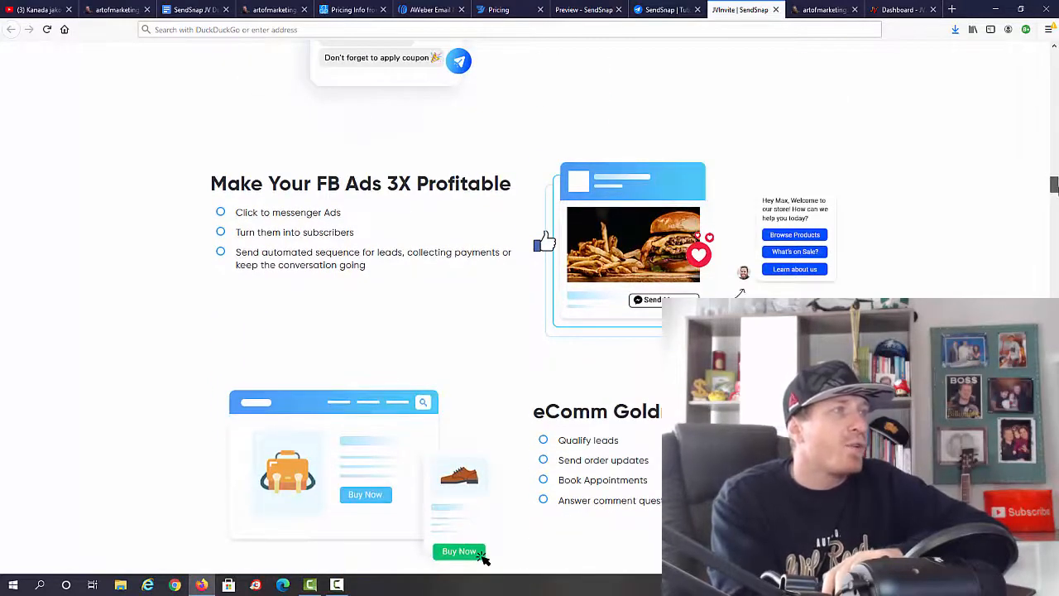
pyautogui.scroll(-3)
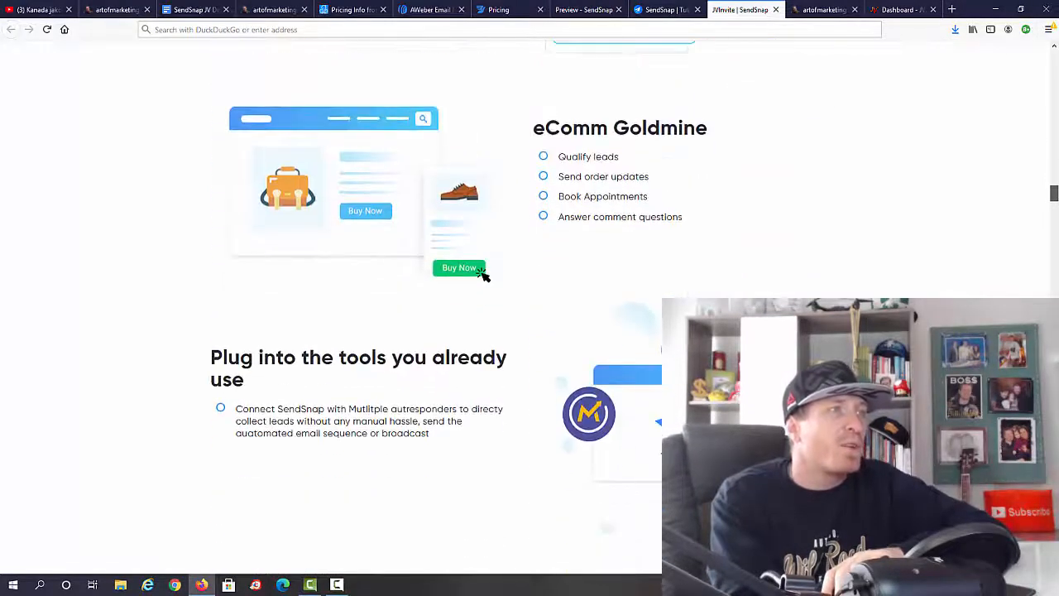
pyautogui.scroll(-3)
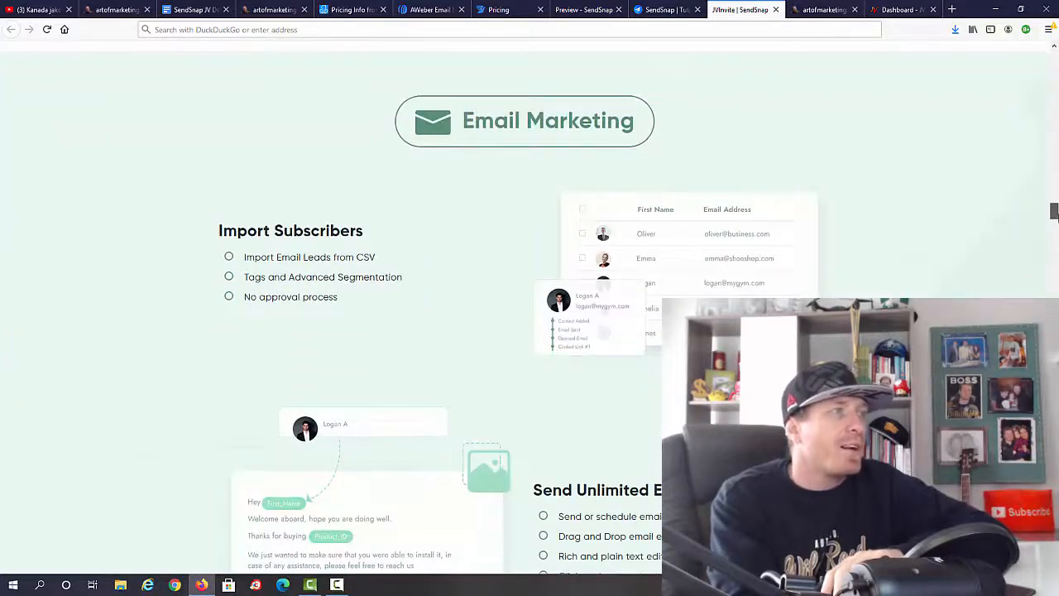
# Scroll through Email and SMS Marketing sections to the JV Prizes banner and funnel breakdown
pyautogui.scroll(-3)
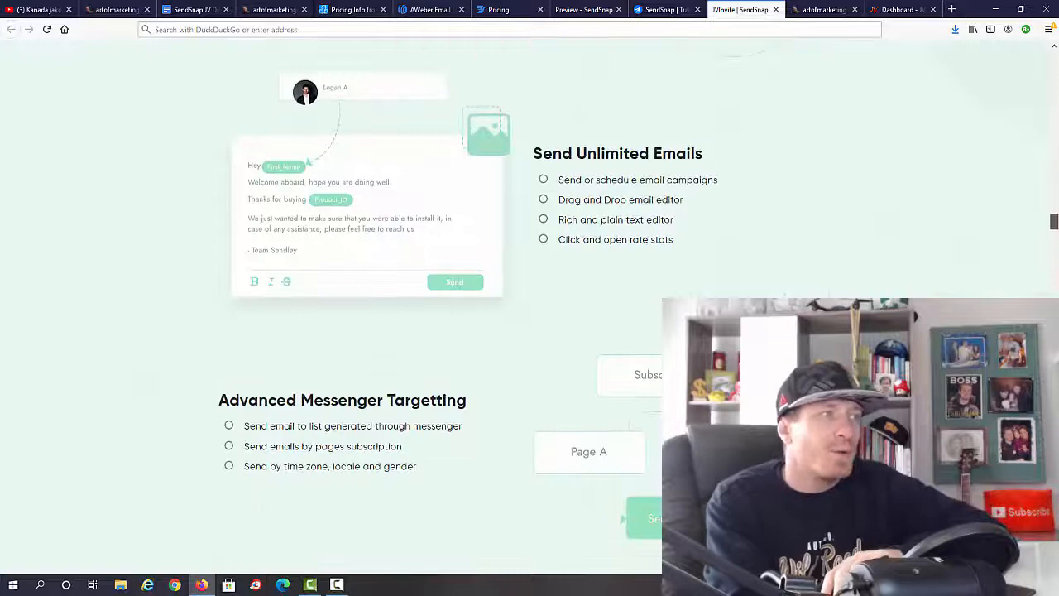
pyautogui.scroll(-3)
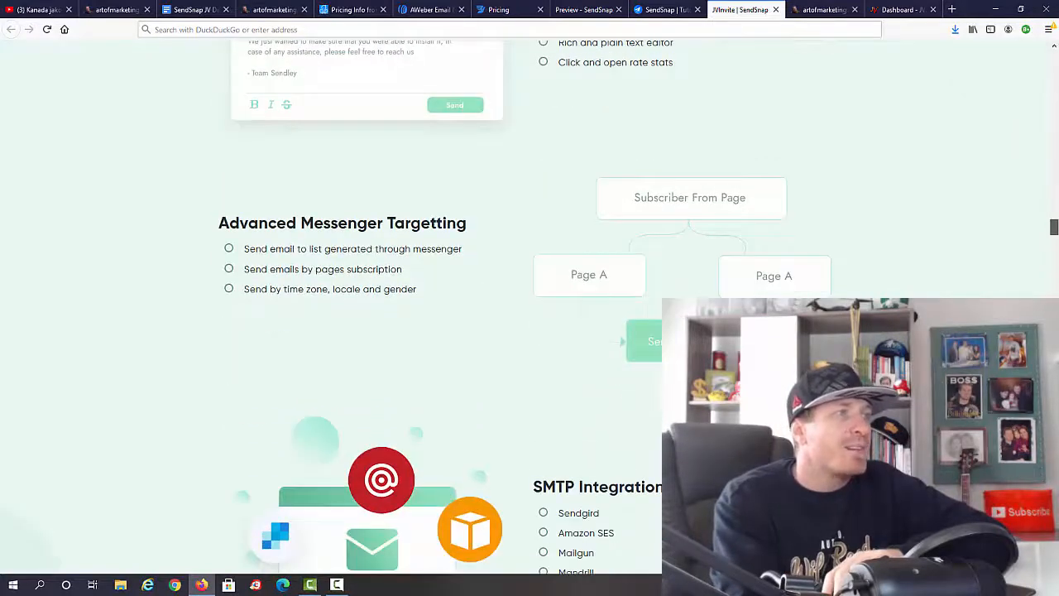
pyautogui.scroll(-3)
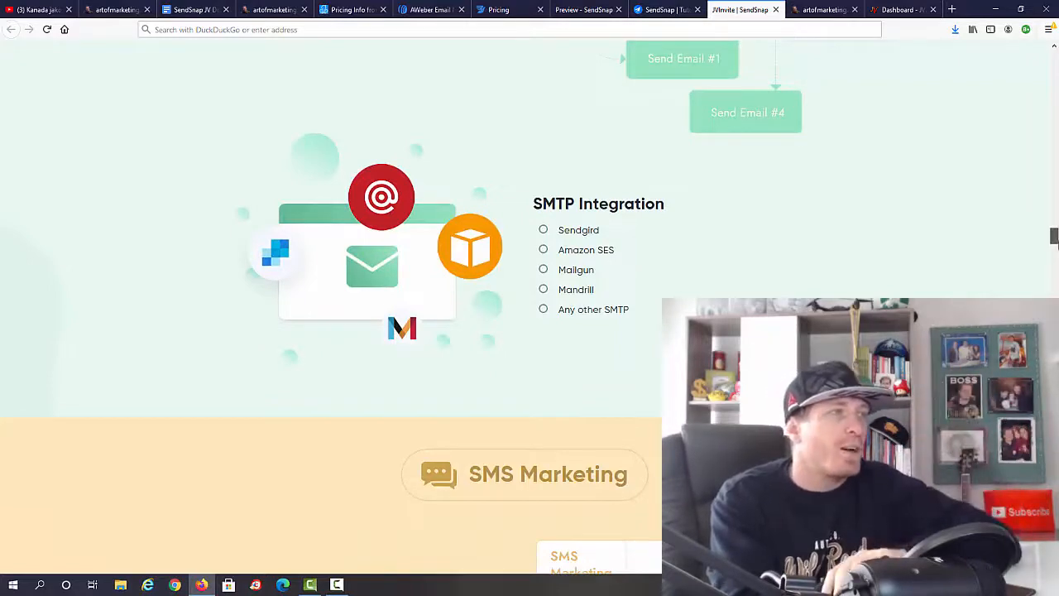
pyautogui.scroll(-3)
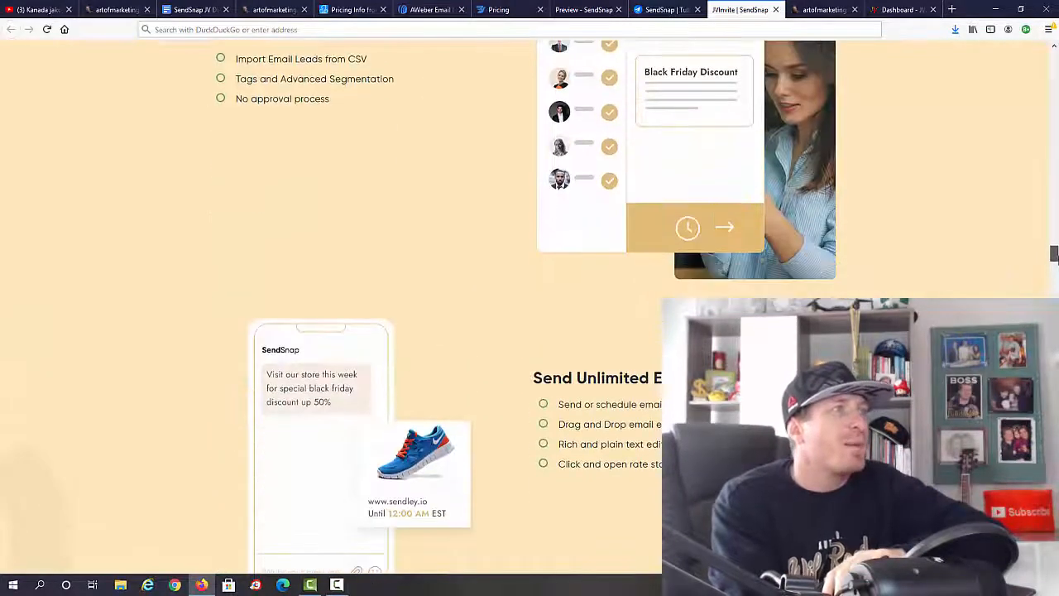
pyautogui.scroll(-3)
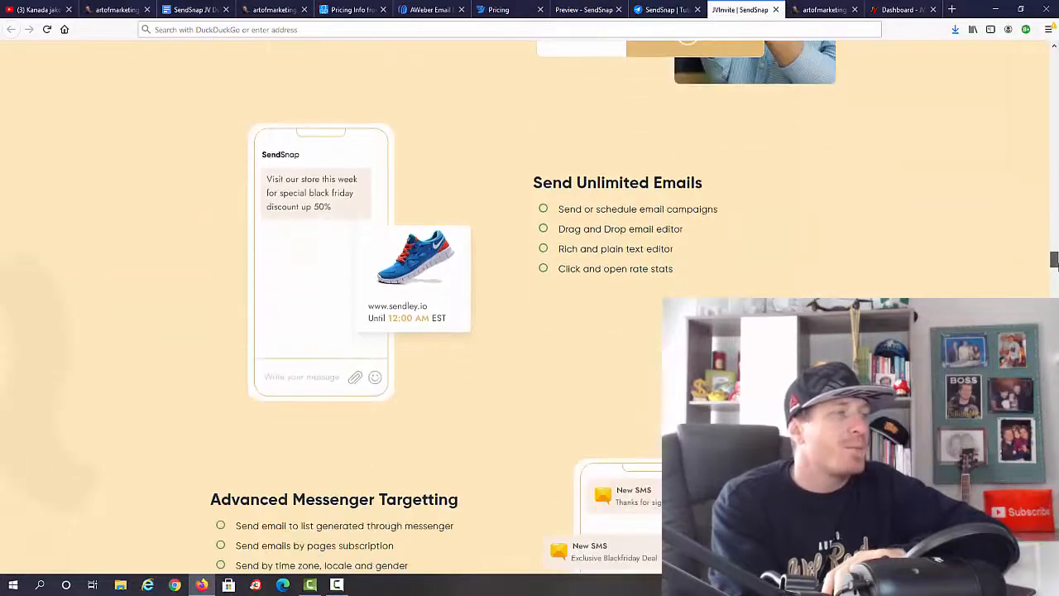
pyautogui.scroll(-3)
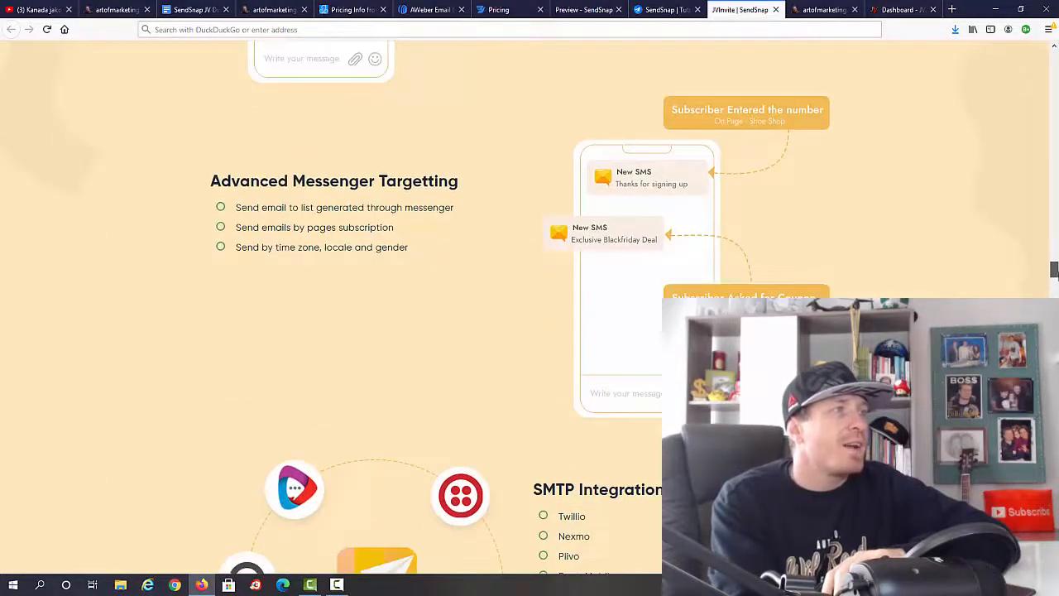
pyautogui.scroll(-3)
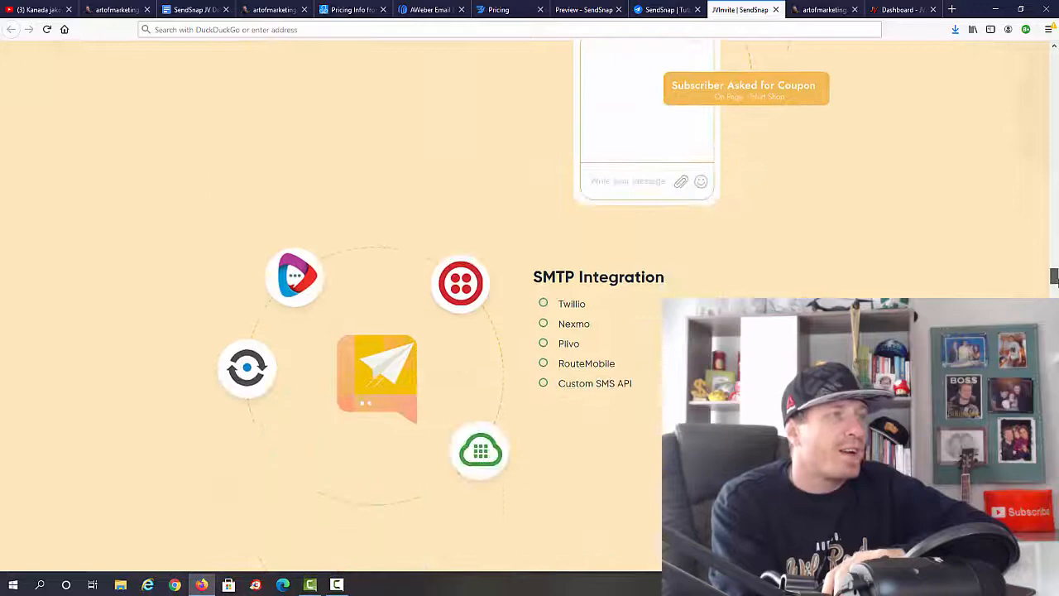
pyautogui.scroll(-3)
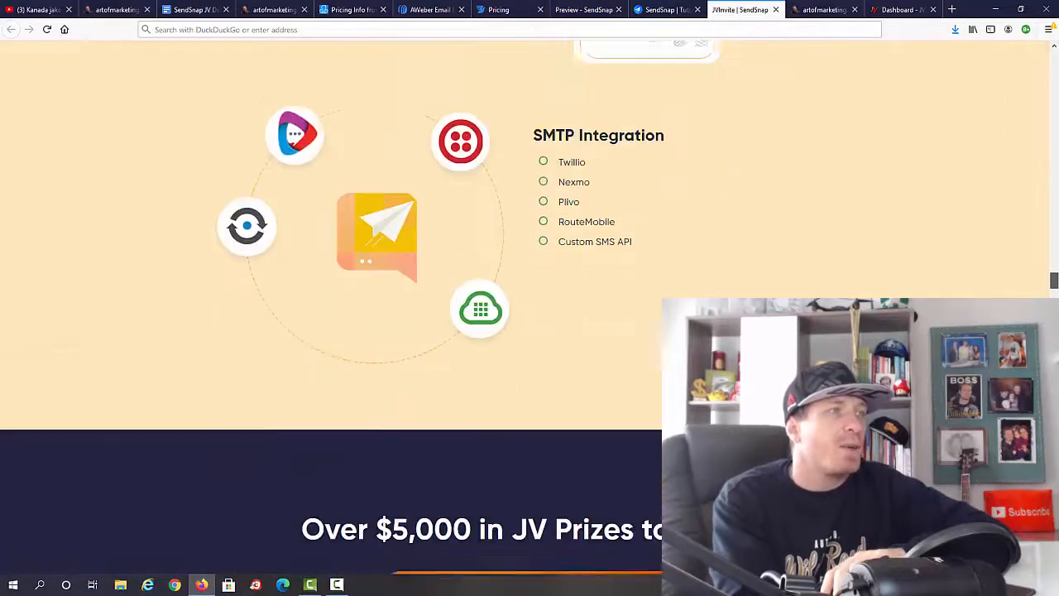
pyautogui.scroll(3)
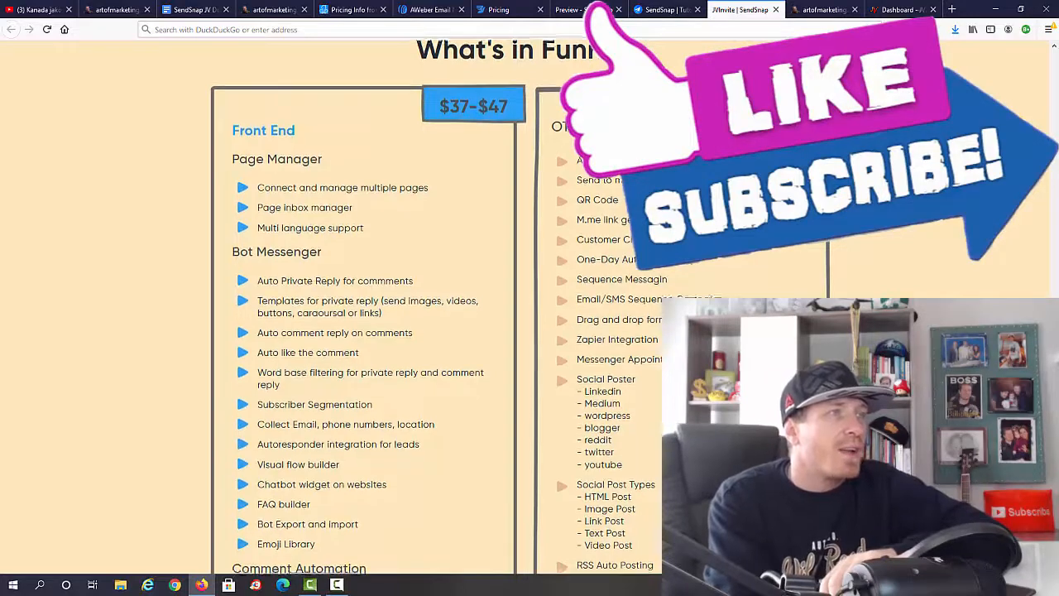
# Read down the Front End ($37–$47) and OTO1 ($47–$67) lists to OTO2's stock-media bundle
pyautogui.scroll(-3)
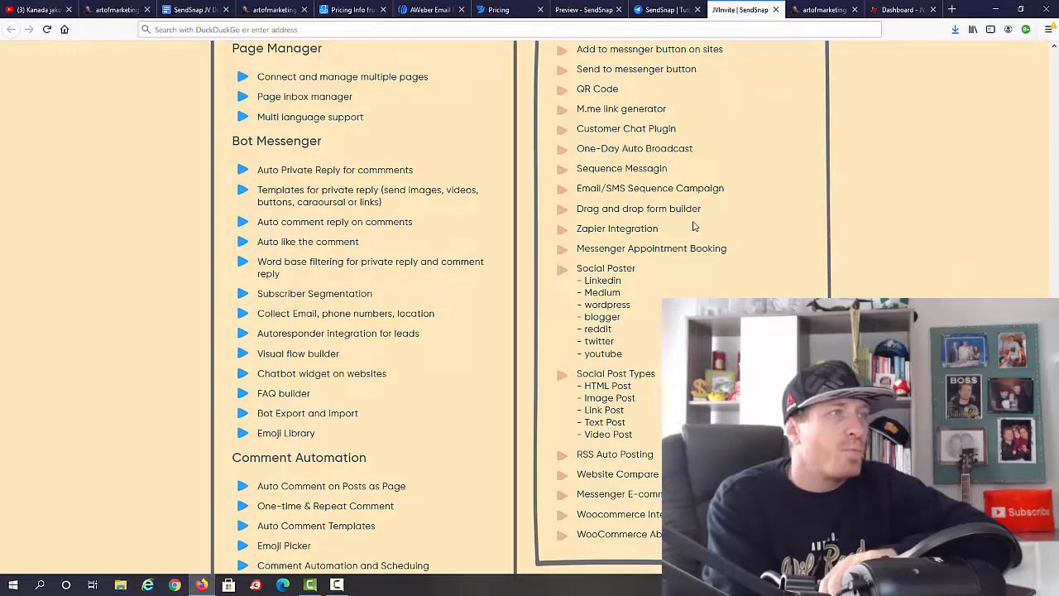
pyautogui.scroll(-3)
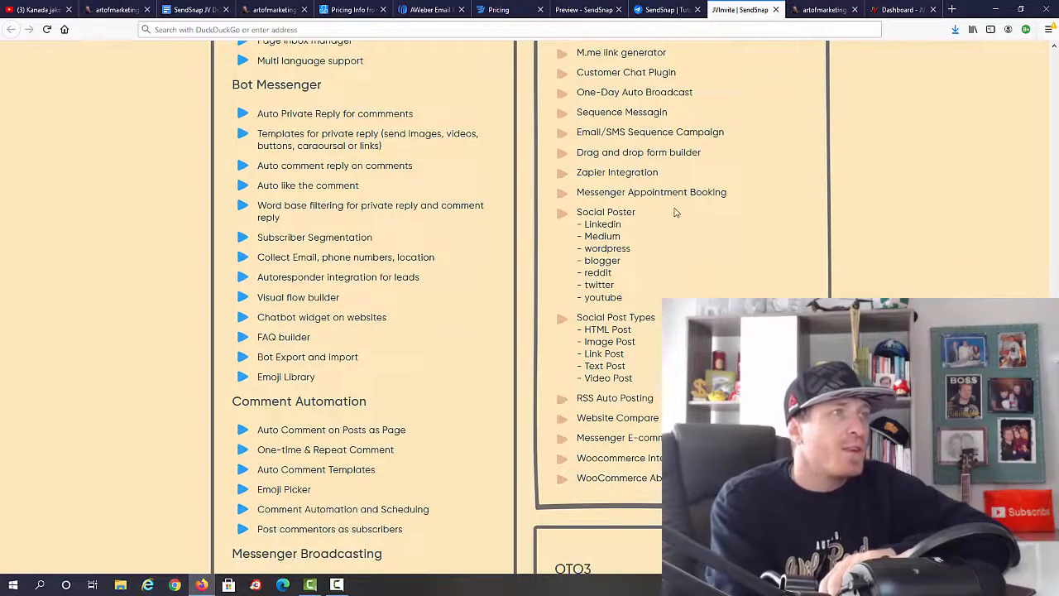
pyautogui.scroll(-3)
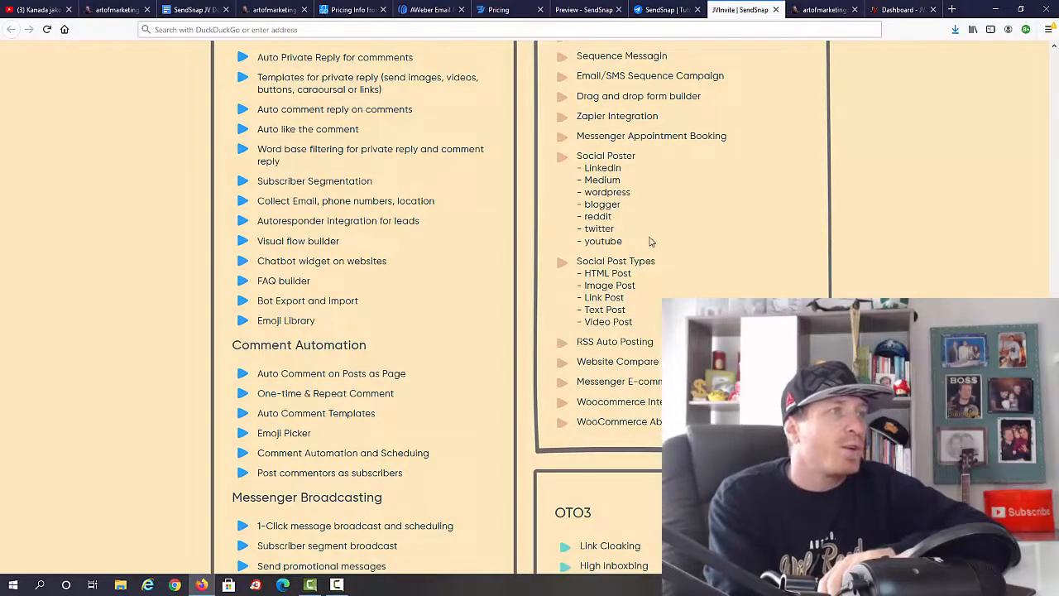
pyautogui.scroll(-3)
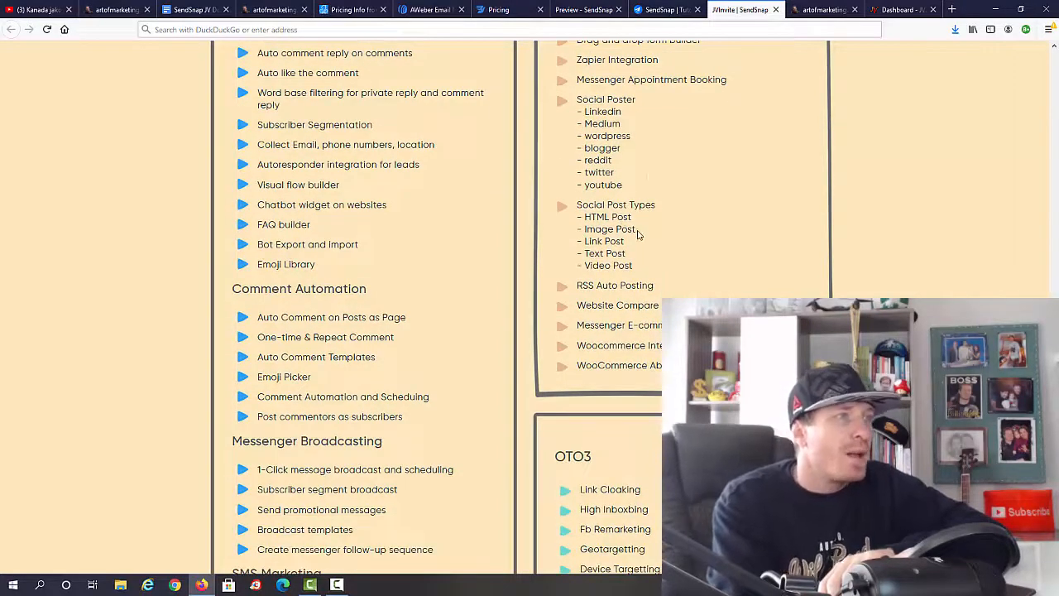
pyautogui.moveTo(714, 273)
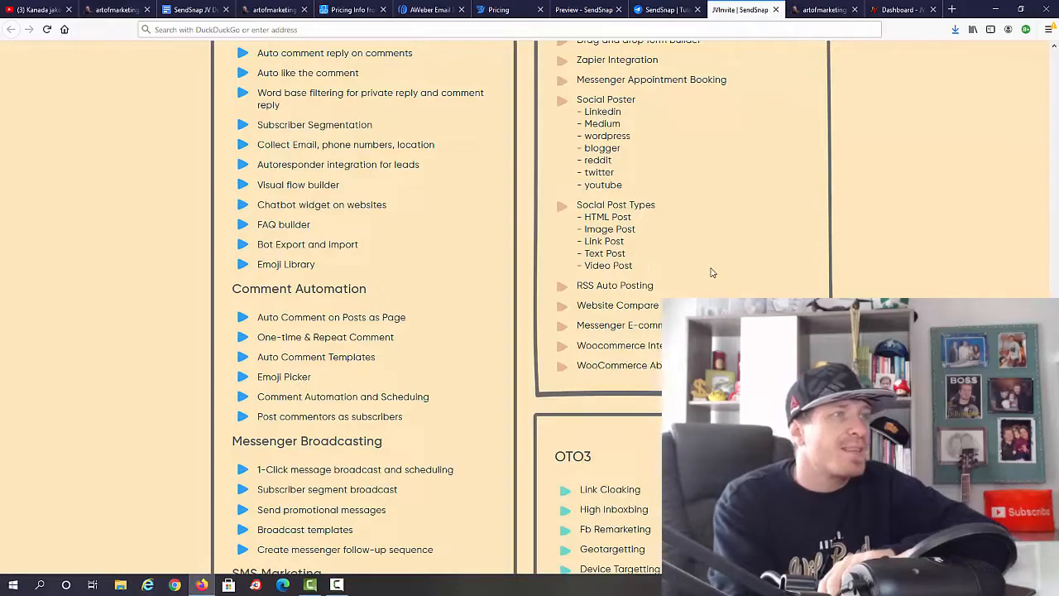
pyautogui.scroll(3)
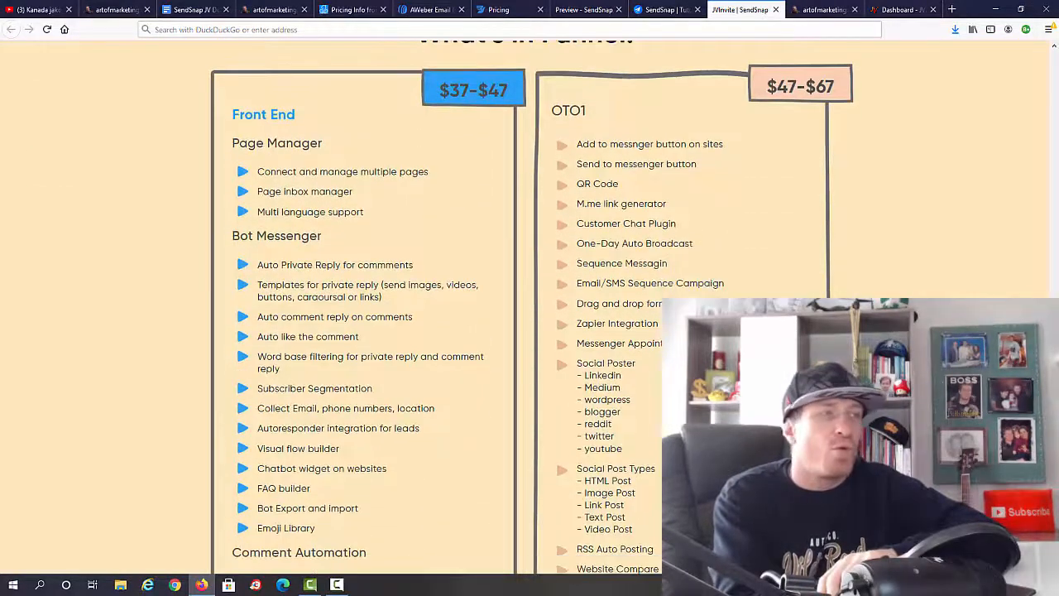
pyautogui.scroll(-3)
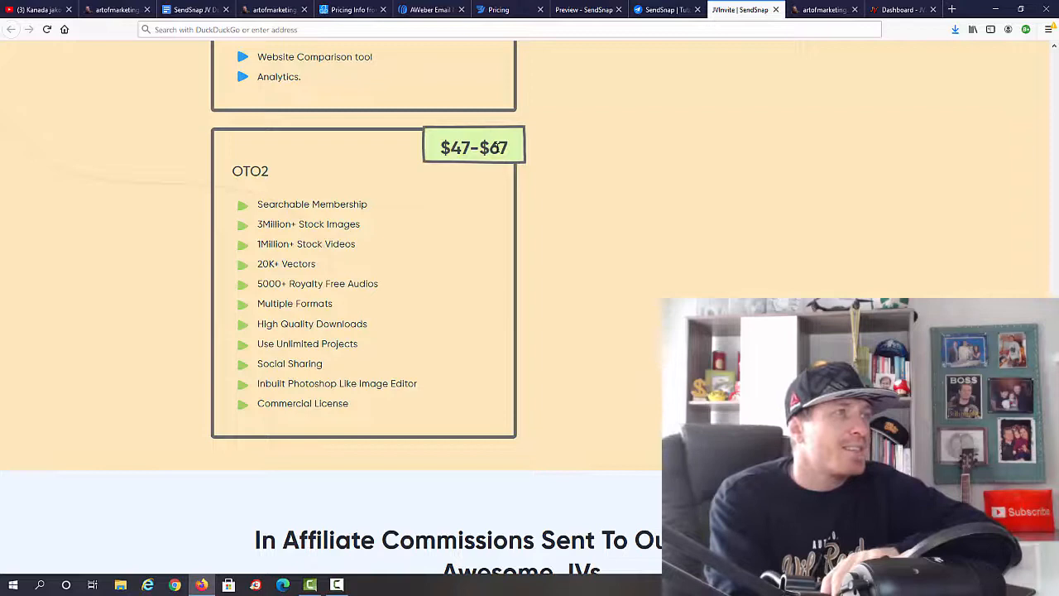
pyautogui.moveTo(400, 232)
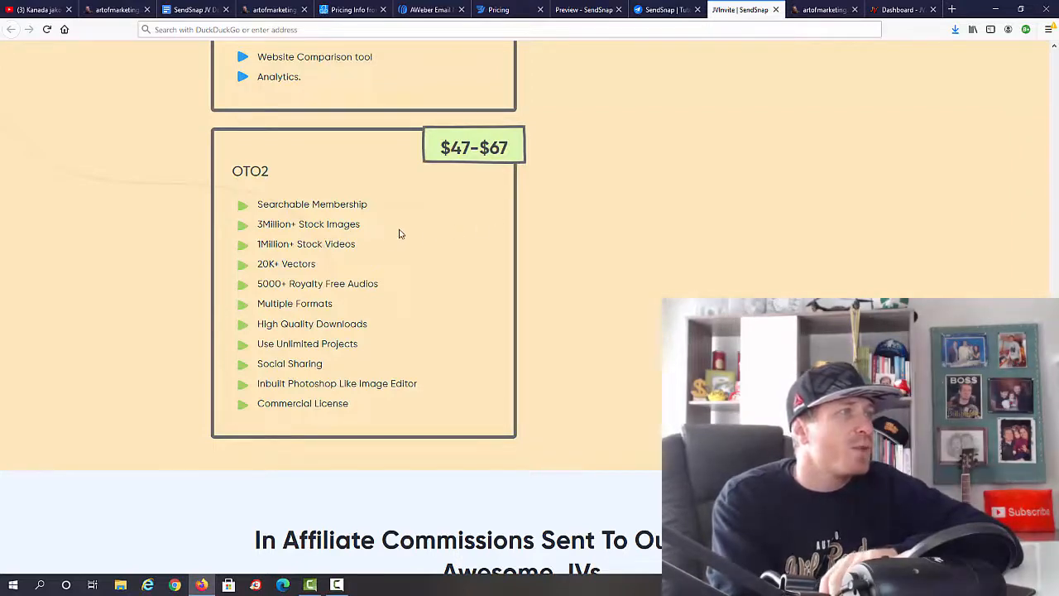
pyautogui.moveTo(430, 232)
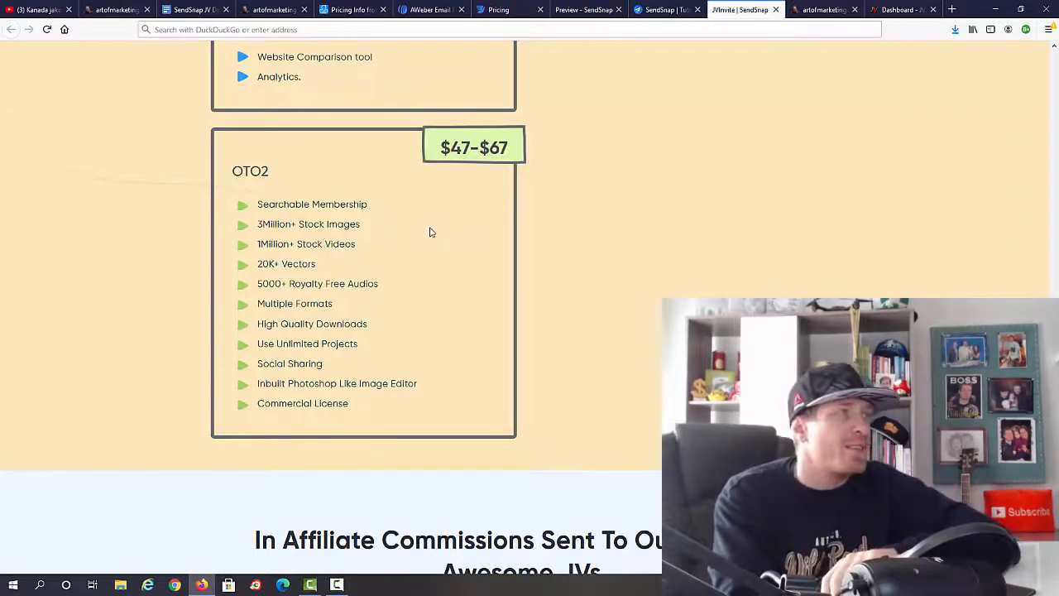
pyautogui.moveTo(273, 257)
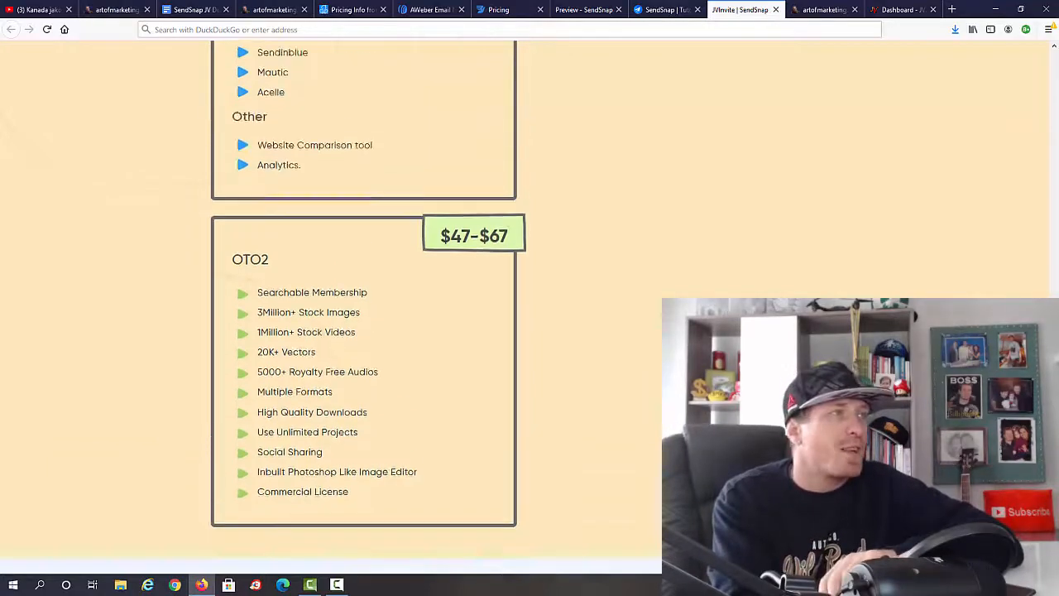
# Bring OTO3 ($97–$197) and OTO4 ($47–$67) with its reseller features into view
pyautogui.scroll(-3)
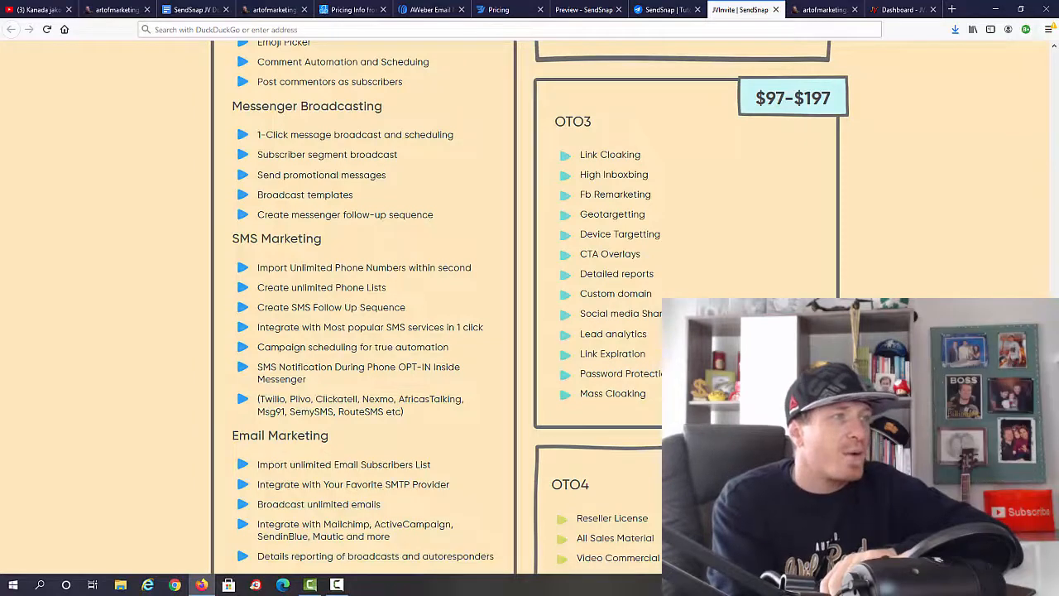
pyautogui.scroll(-3)
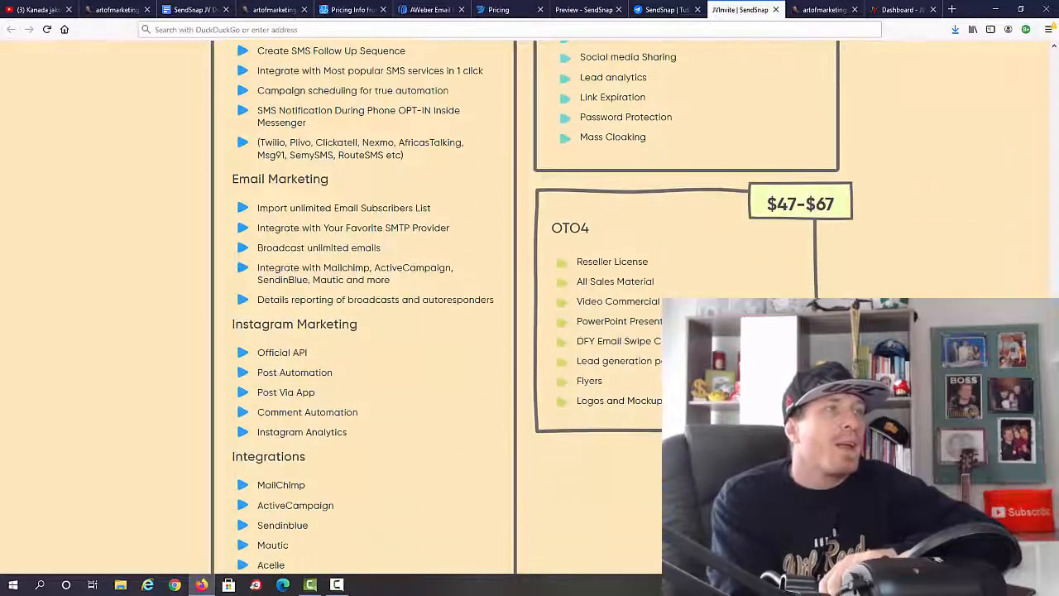
pyautogui.scroll(-3)
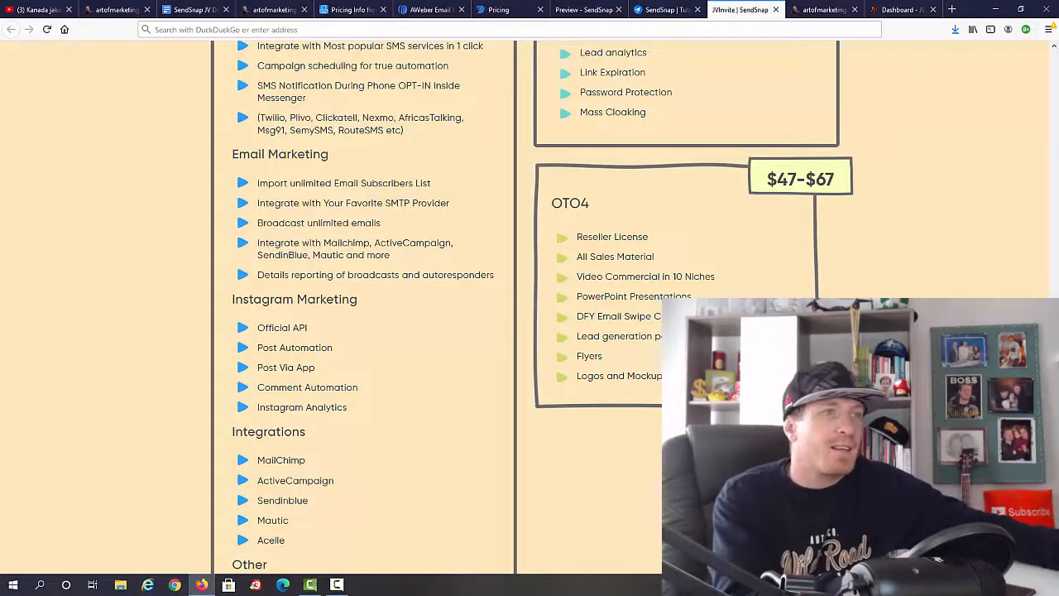
pyautogui.scroll(3)
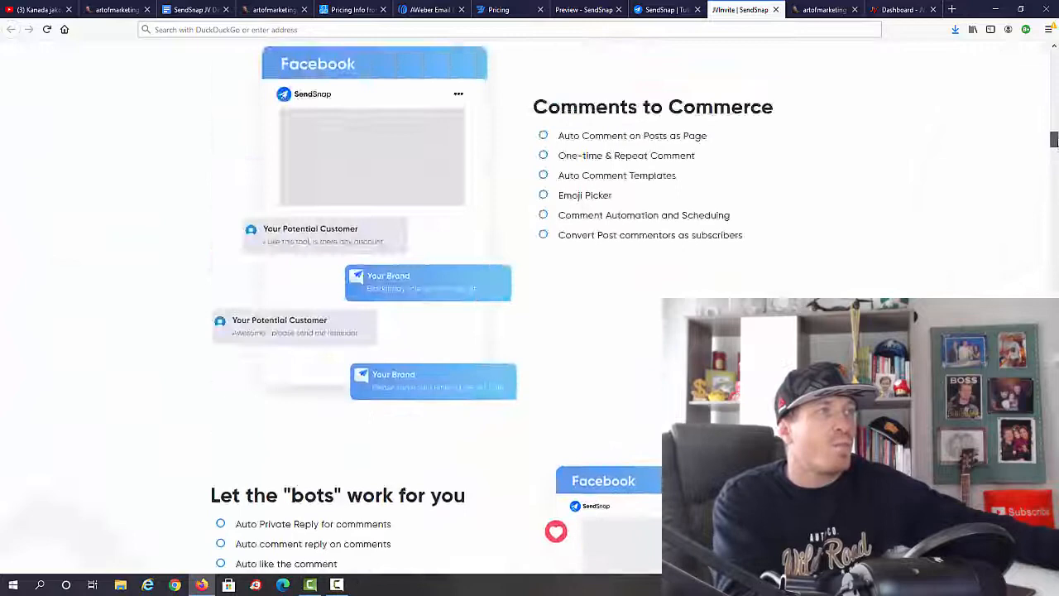
# Scroll up to 'What's inside SendSnap?' and switch to the reviewer's artofmarketing bonus page
pyautogui.scroll(3)
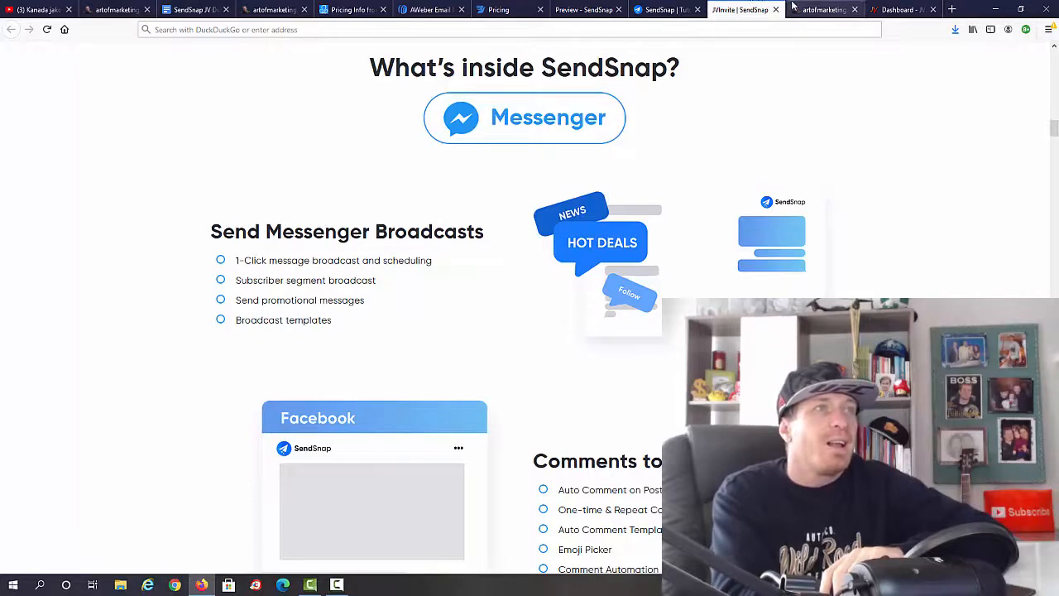
pyautogui.click(819, 10)
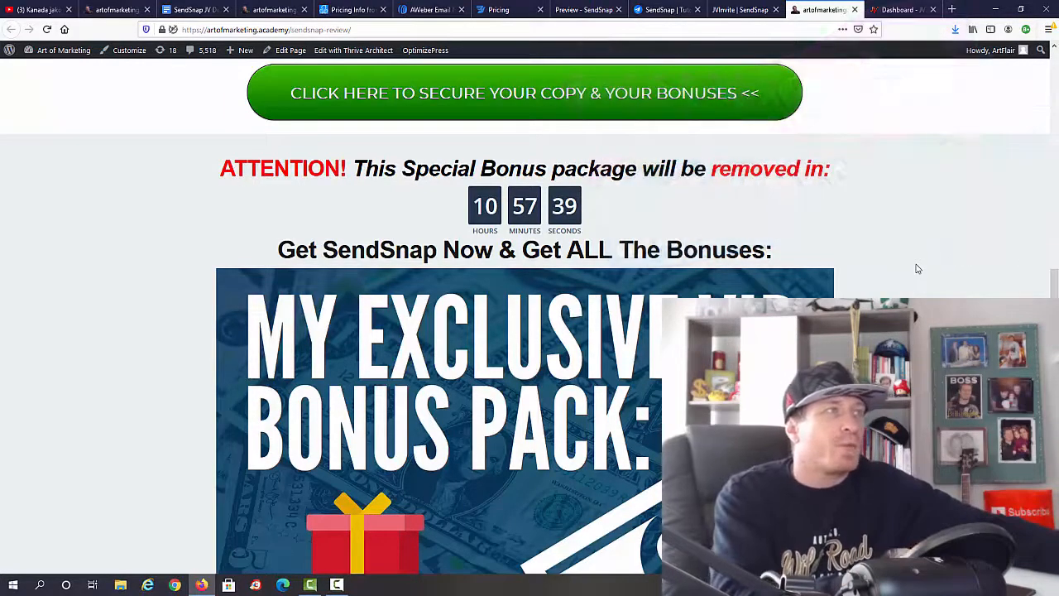
# Scroll the bonus package list to its $6,000+ TOTAL, then return to SendSnap's launch date at top
pyautogui.scroll(-3)
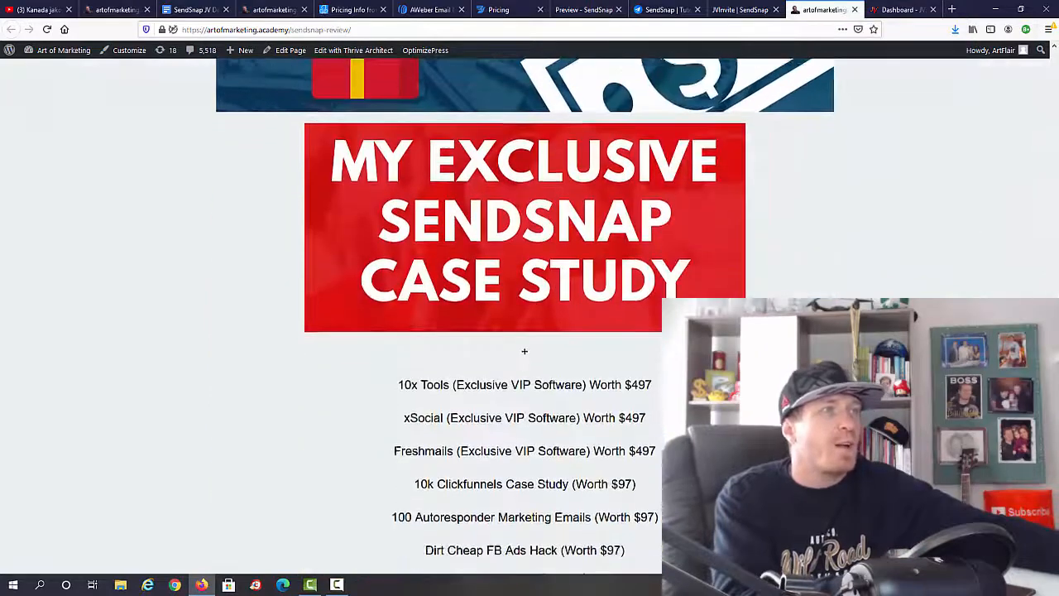
pyautogui.scroll(-3)
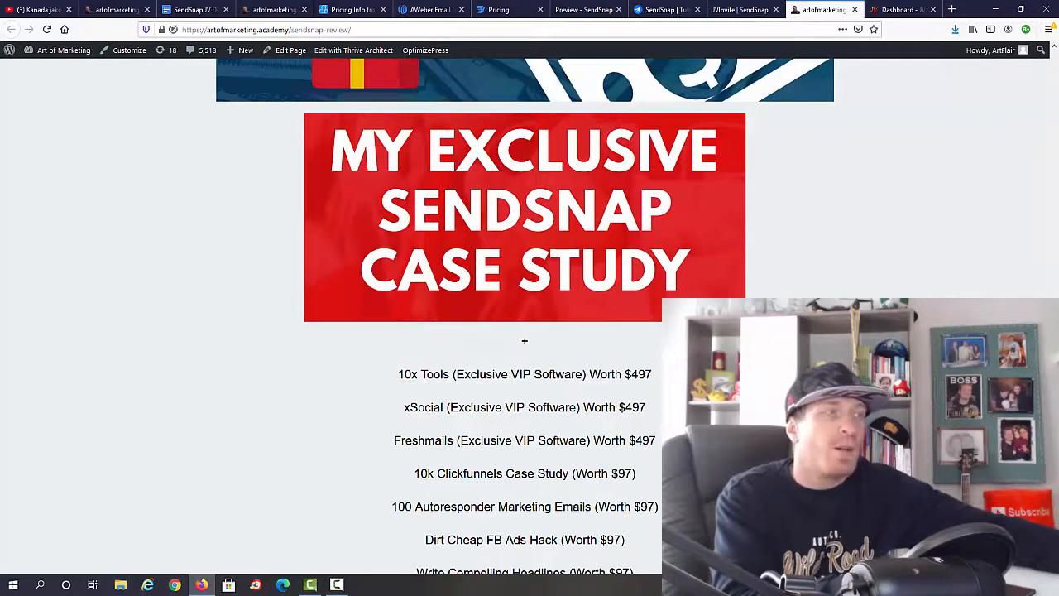
pyautogui.scroll(-3)
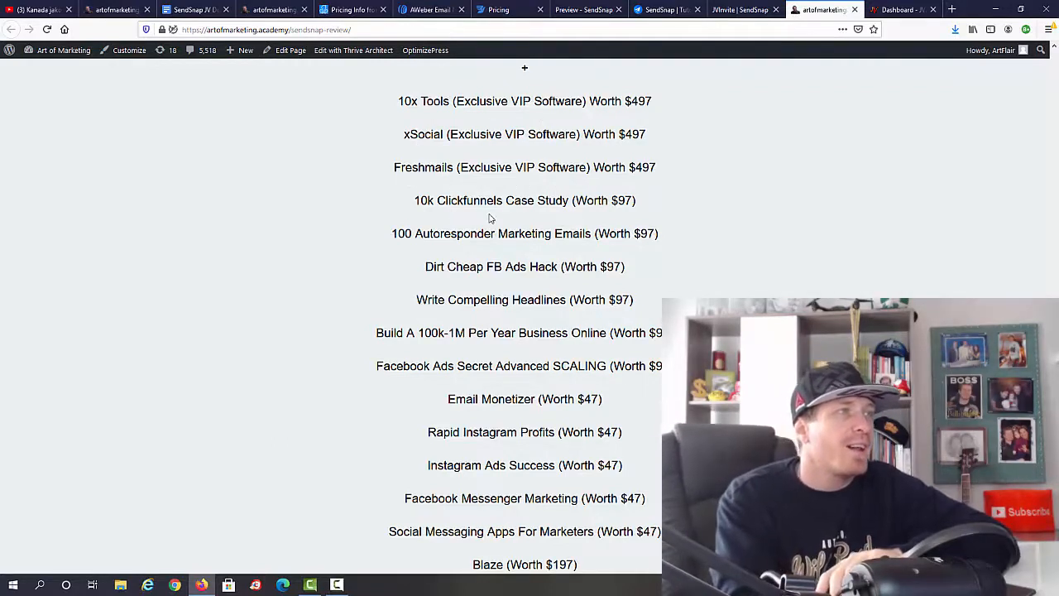
pyautogui.scroll(-3)
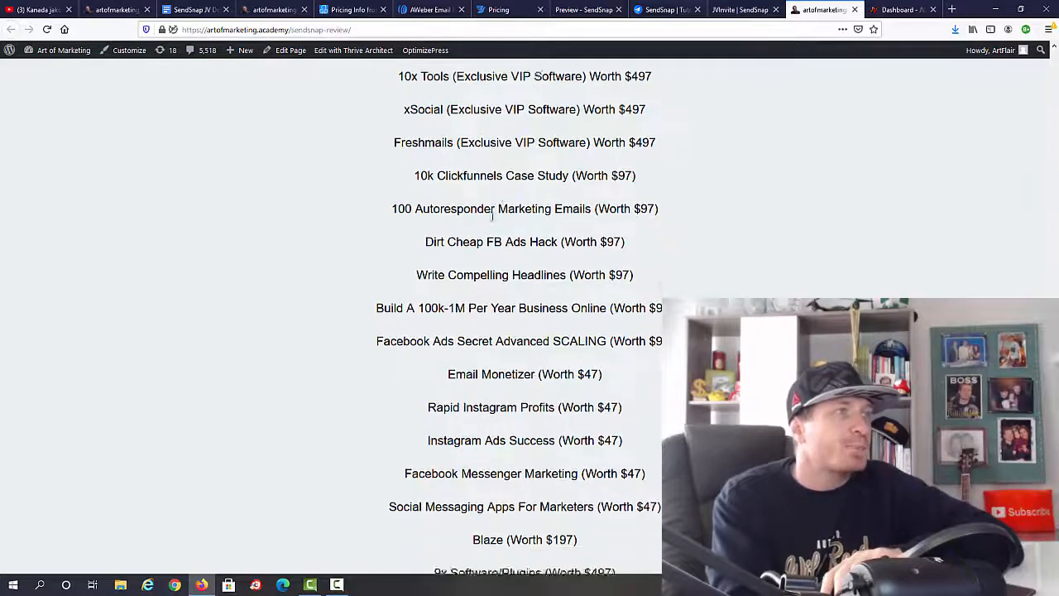
pyautogui.scroll(-3)
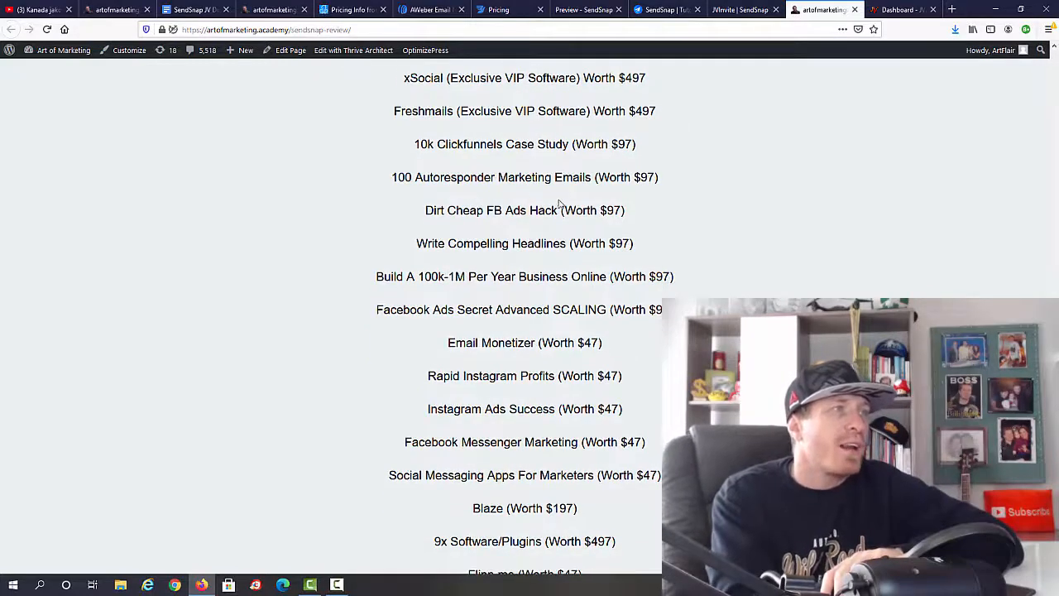
pyautogui.scroll(-3)
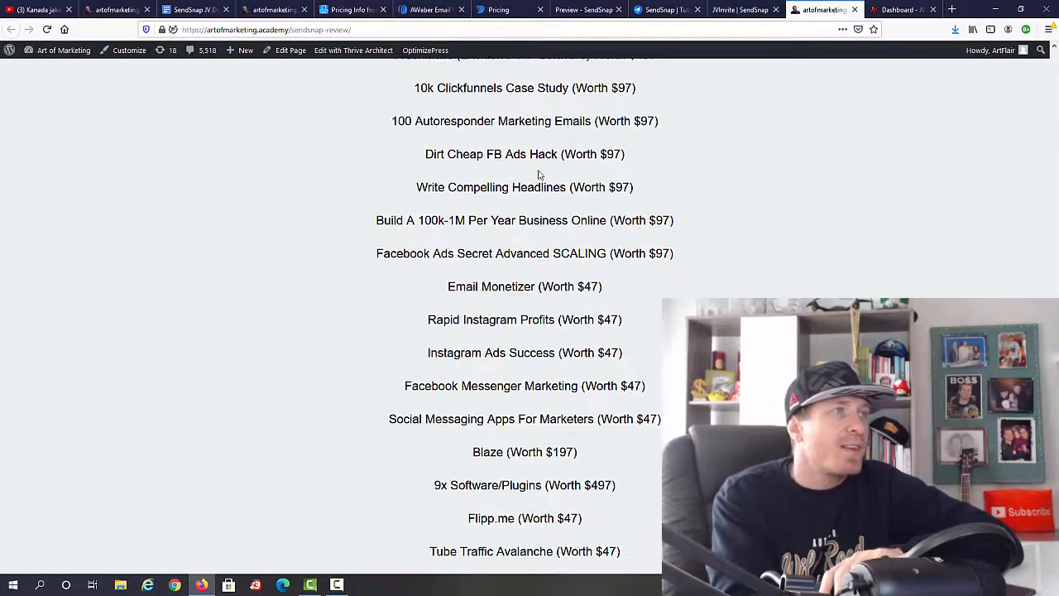
pyautogui.scroll(-3)
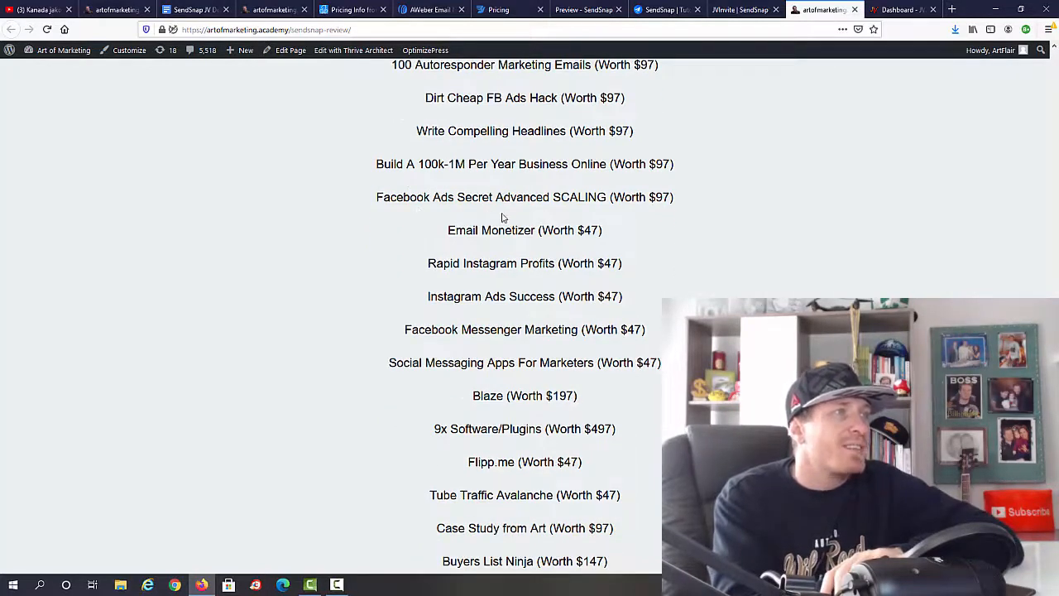
pyautogui.scroll(-3)
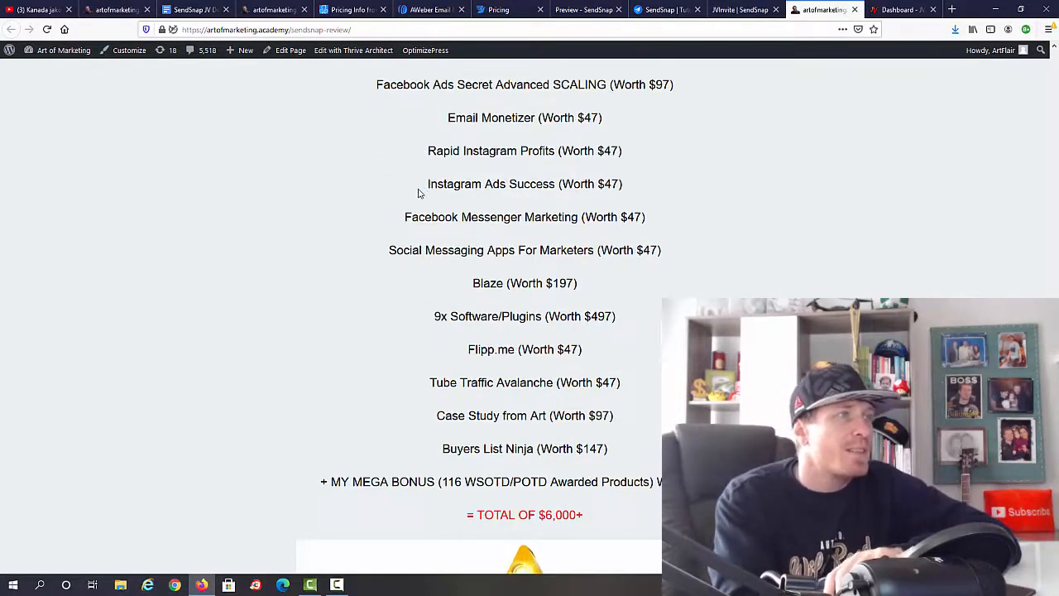
pyautogui.scroll(-3)
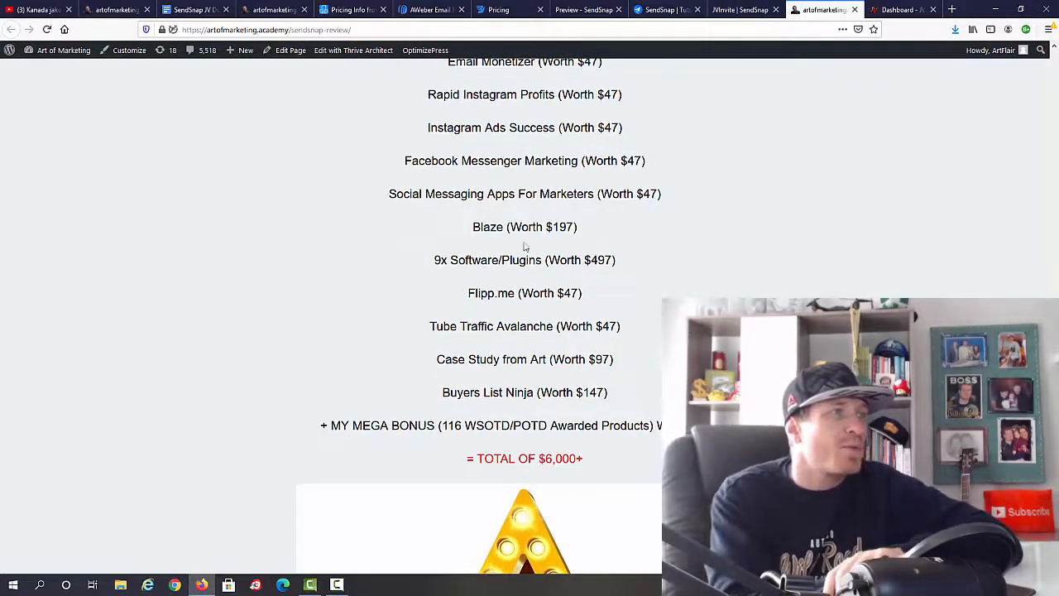
pyautogui.scroll(-3)
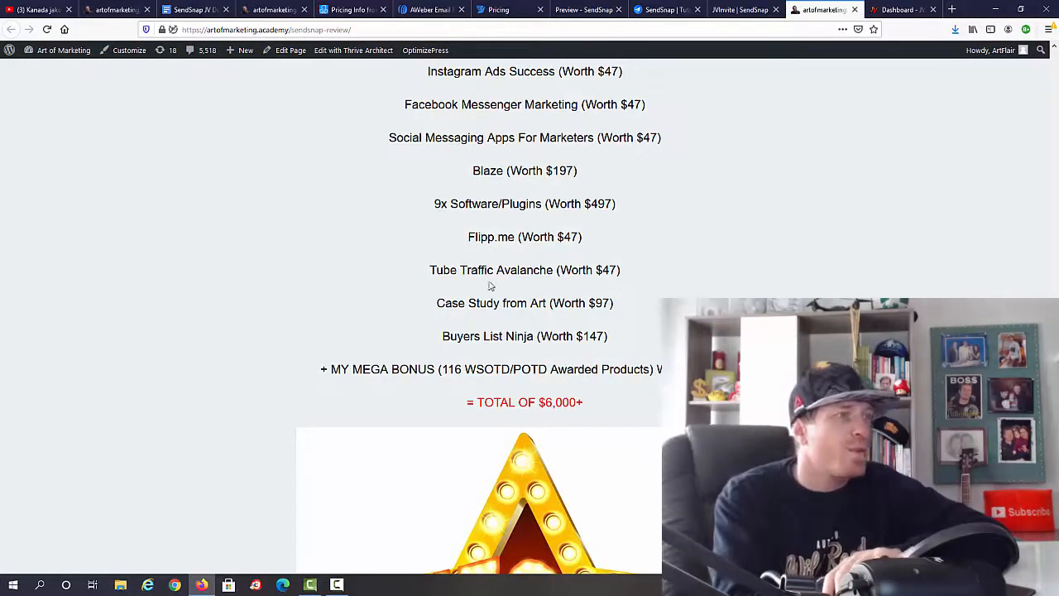
pyautogui.scroll(-3)
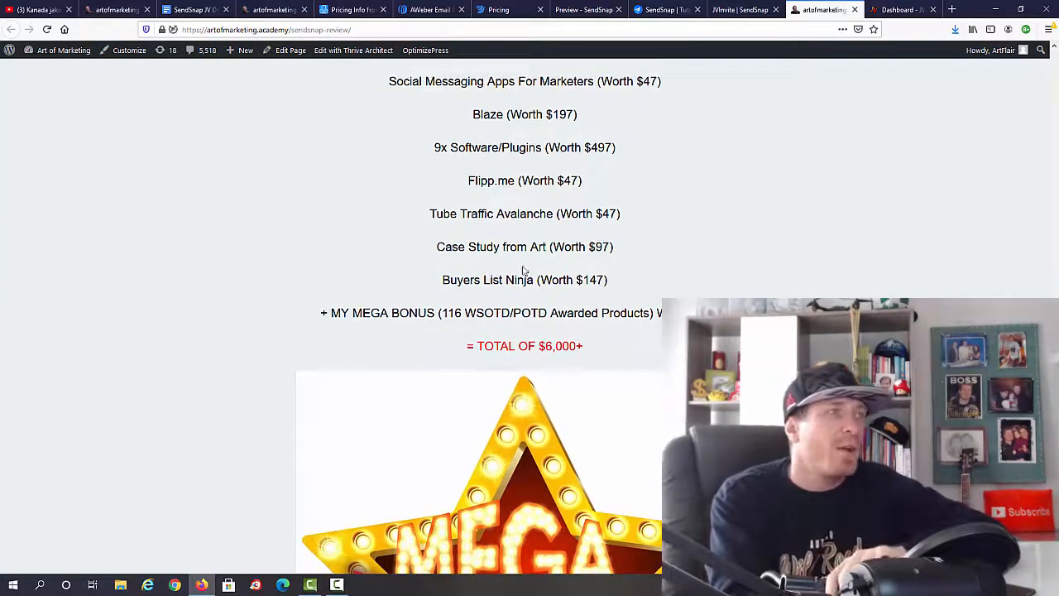
pyautogui.scroll(-3)
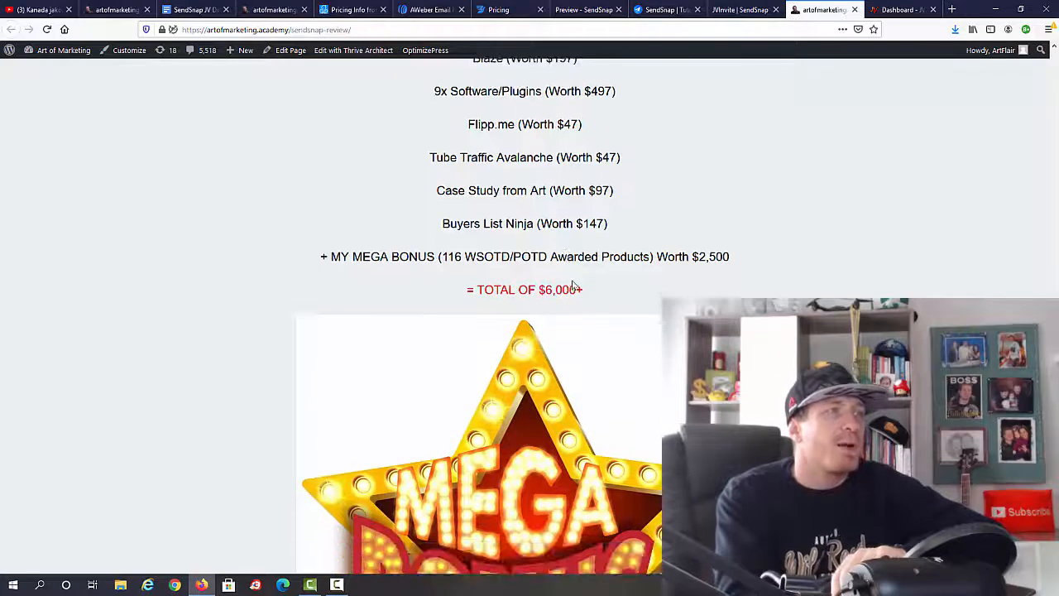
pyautogui.scroll(-3)
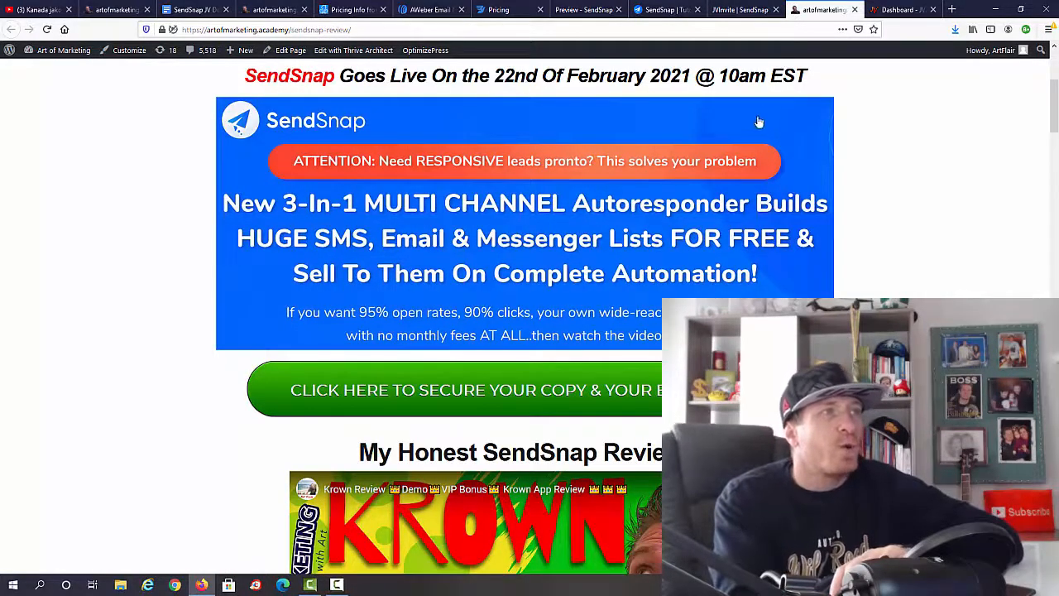
# Reach the review video section, then move to the JVZoo affiliate dashboard tab
pyautogui.scroll(-3)
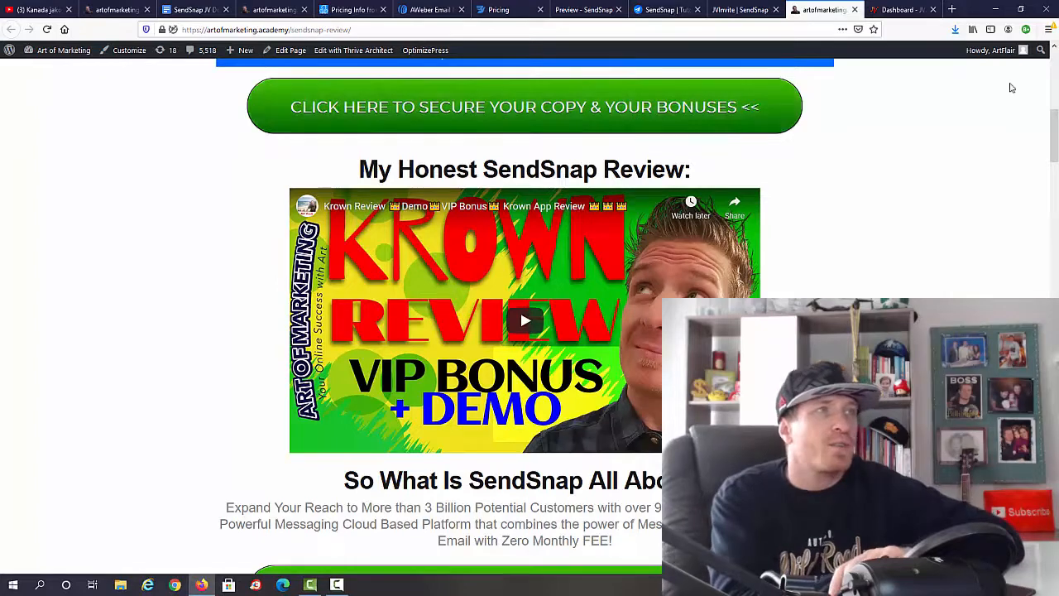
pyautogui.click(901, 10)
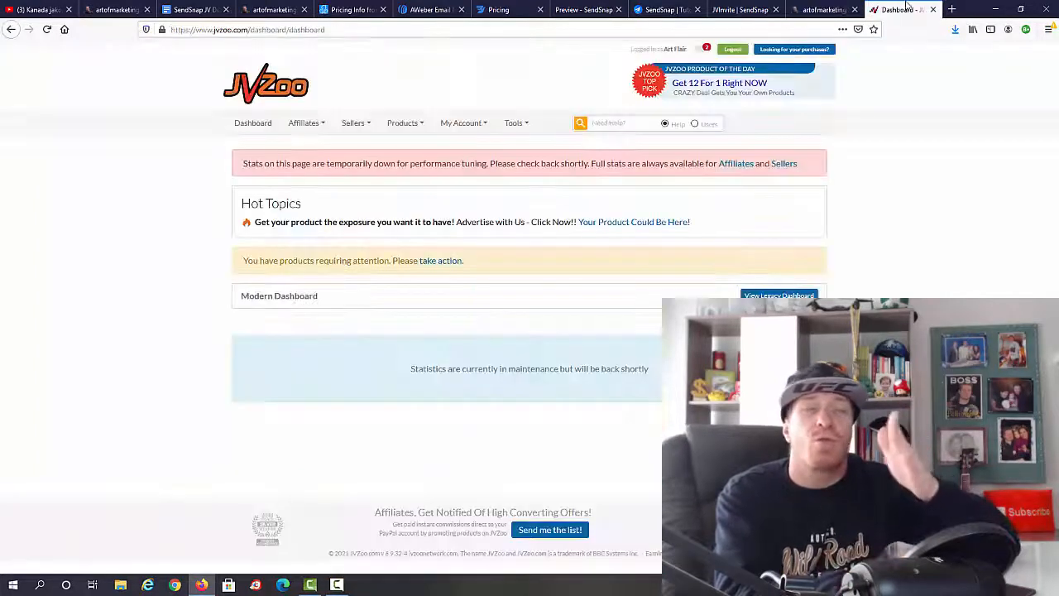
pyautogui.moveTo(903, 225)
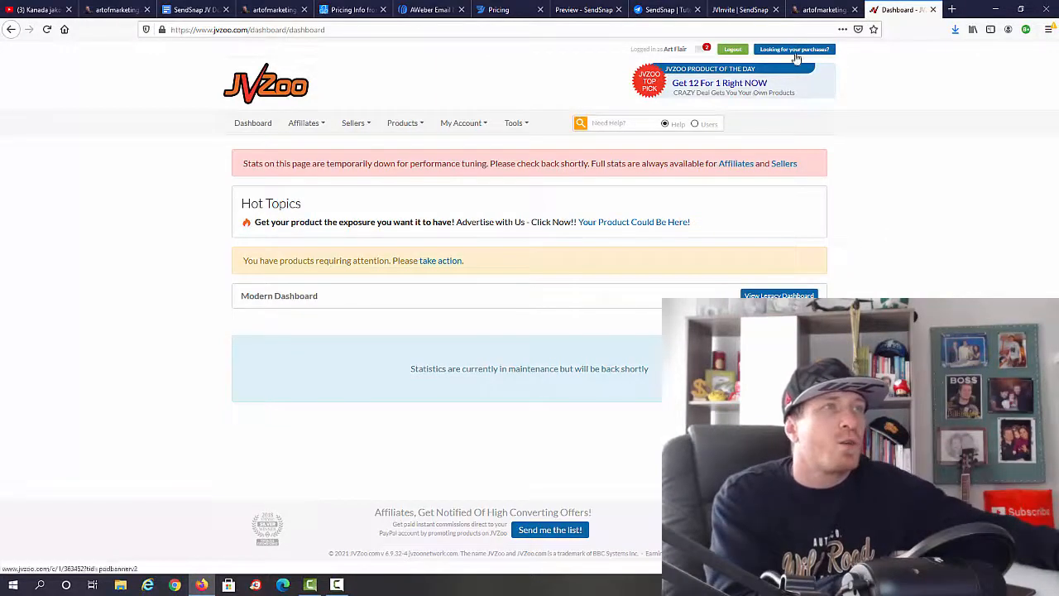
# Open 'Looking for your purchase?' on JVZoo, then return to the artofmarketing SendSnap review
pyautogui.click(794, 50)
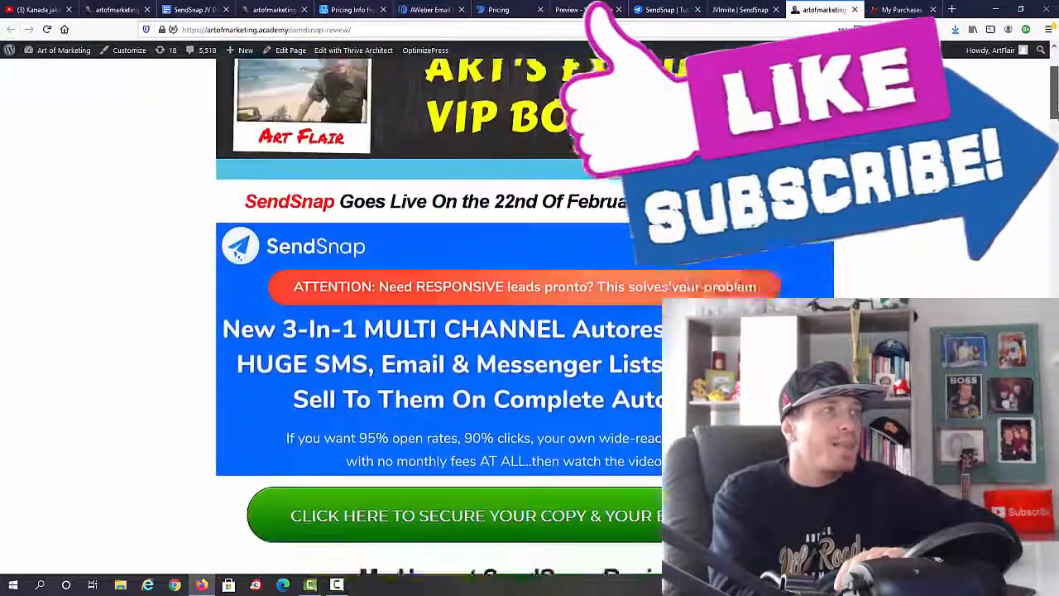
pyautogui.scroll(-3)
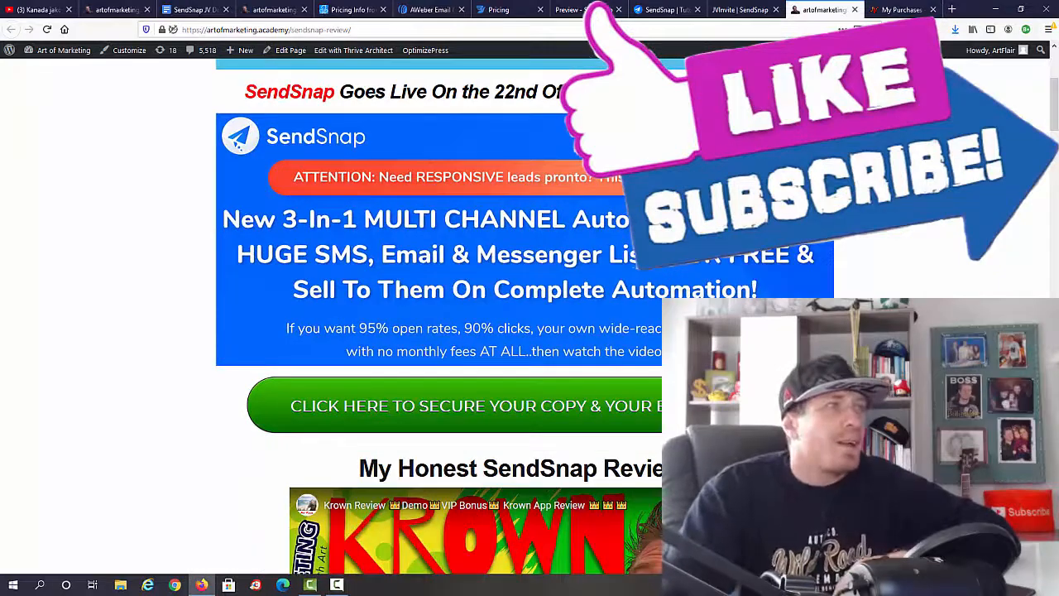